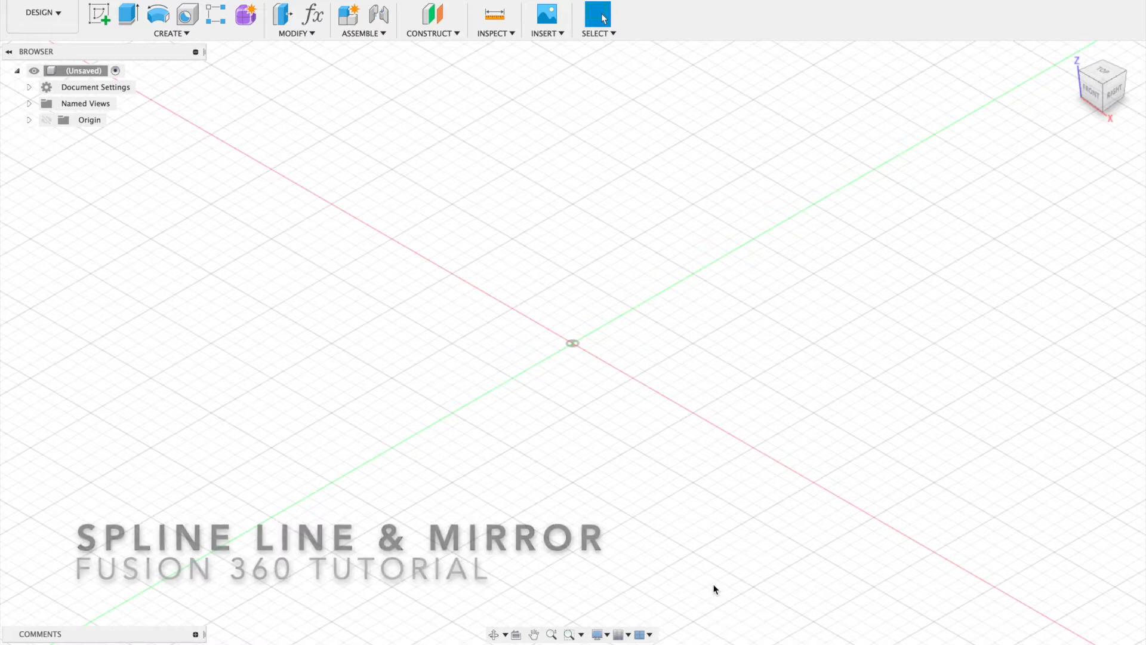
pyautogui.moveTo(351, 261)
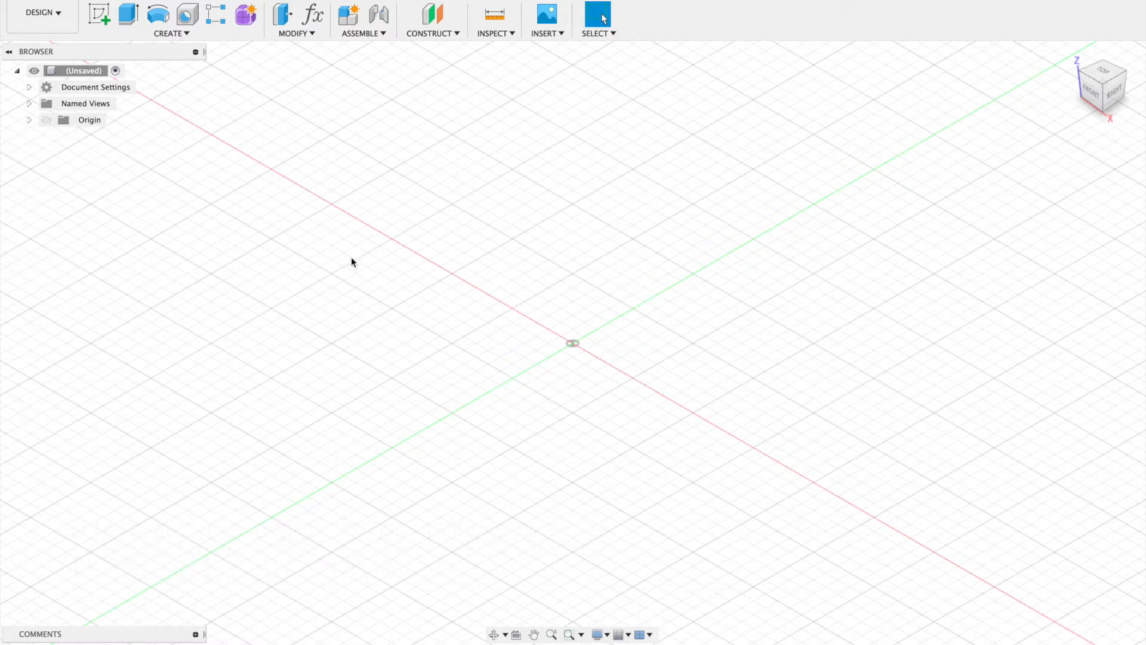
pyautogui.moveTo(98, 13)
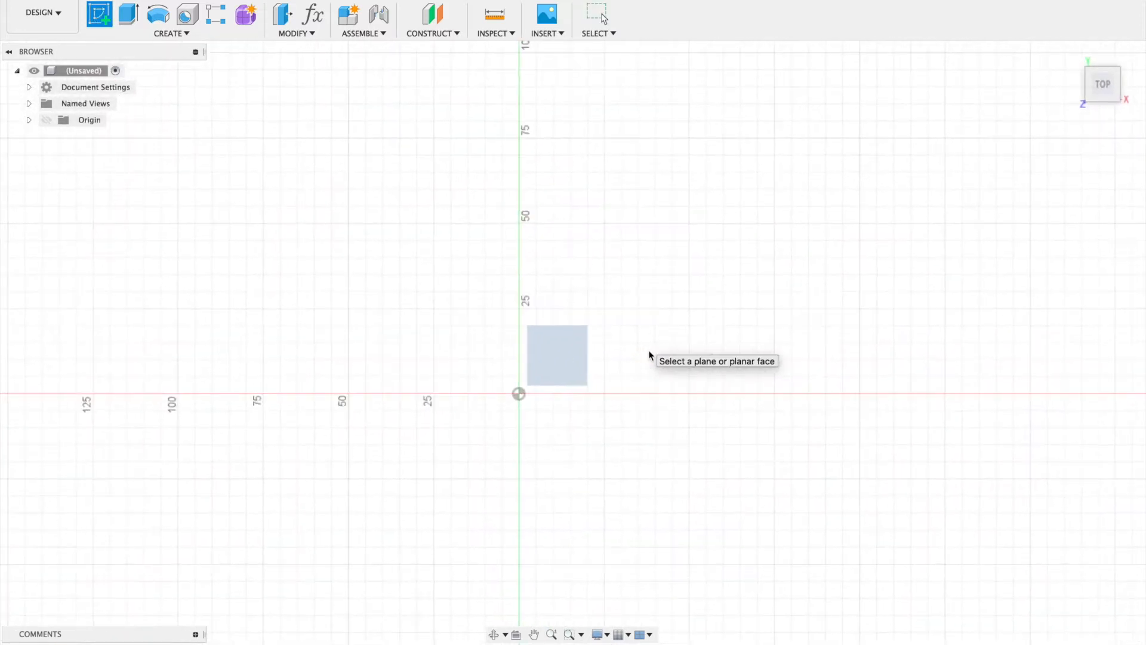
# - Start a sketch on the XY plane for the tall rectangle anchored at the origin
pyautogui.click(555, 355)
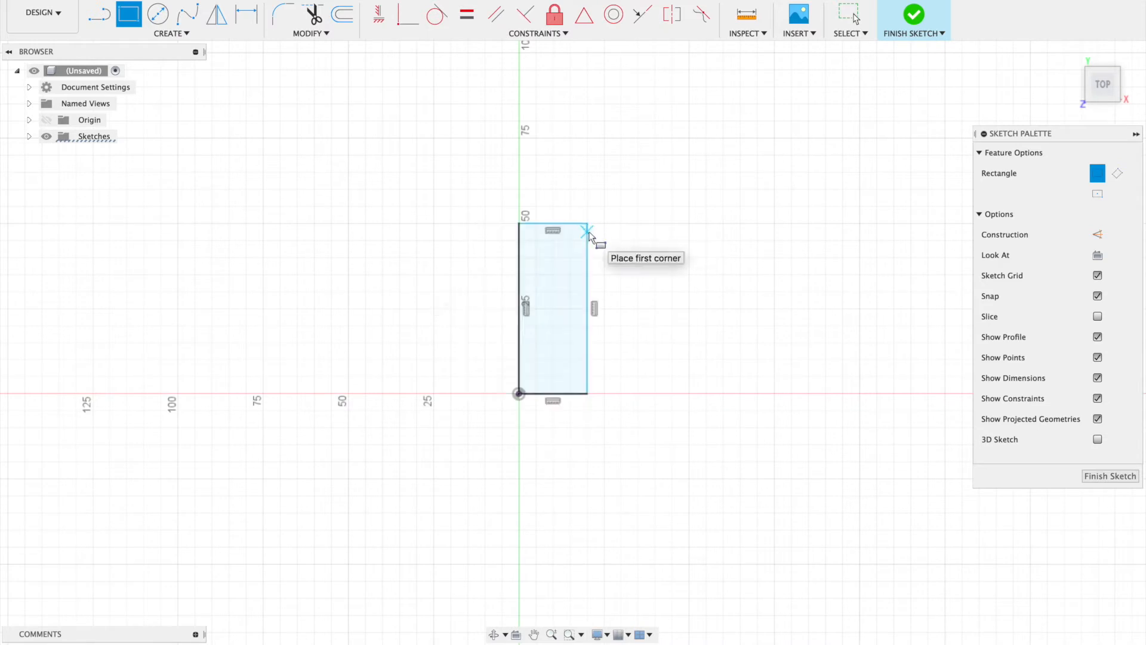
pyautogui.moveTo(294, 164)
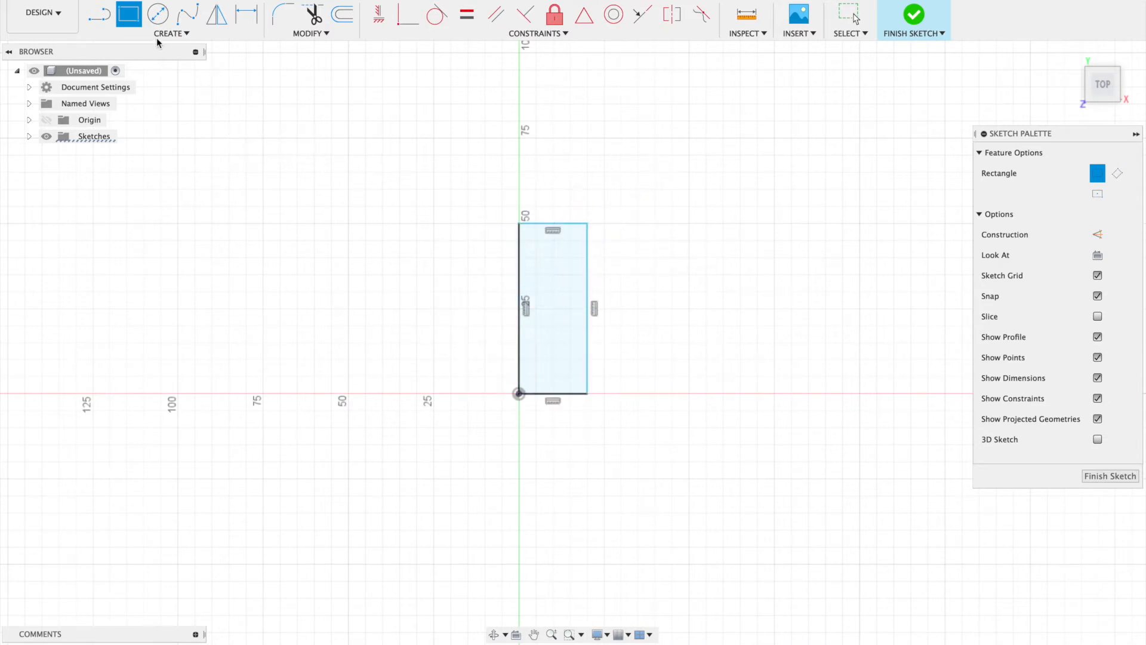
pyautogui.moveTo(158, 13)
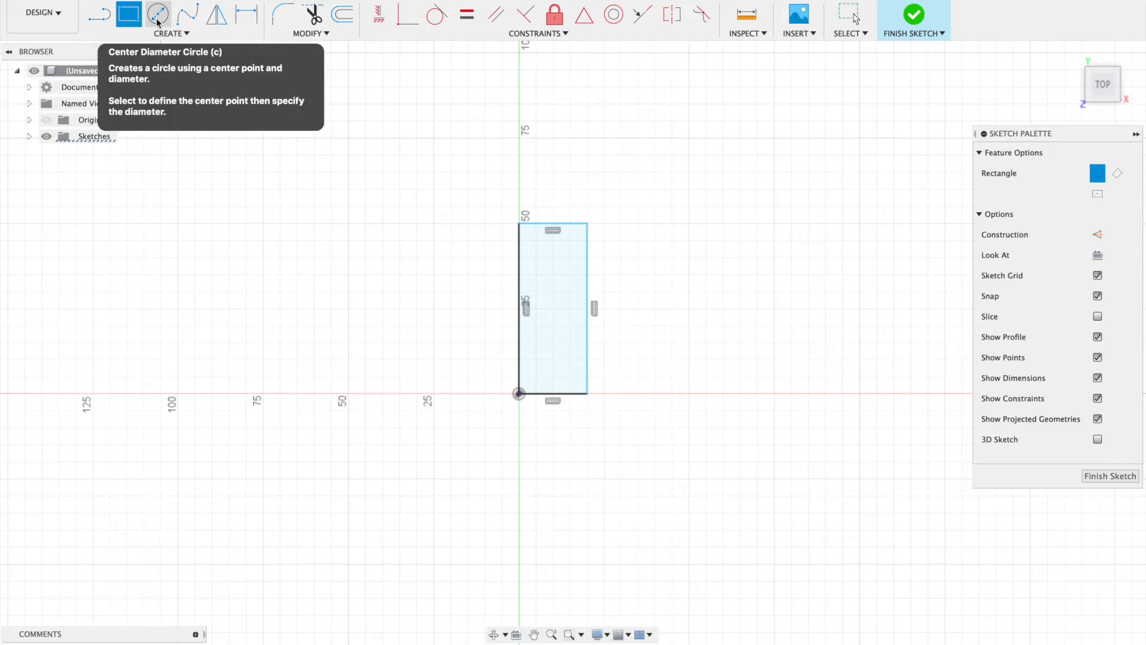
# - Draw a 25 mm centre-diameter circle on the rectangle's top-right corner
pyautogui.click(157, 13)
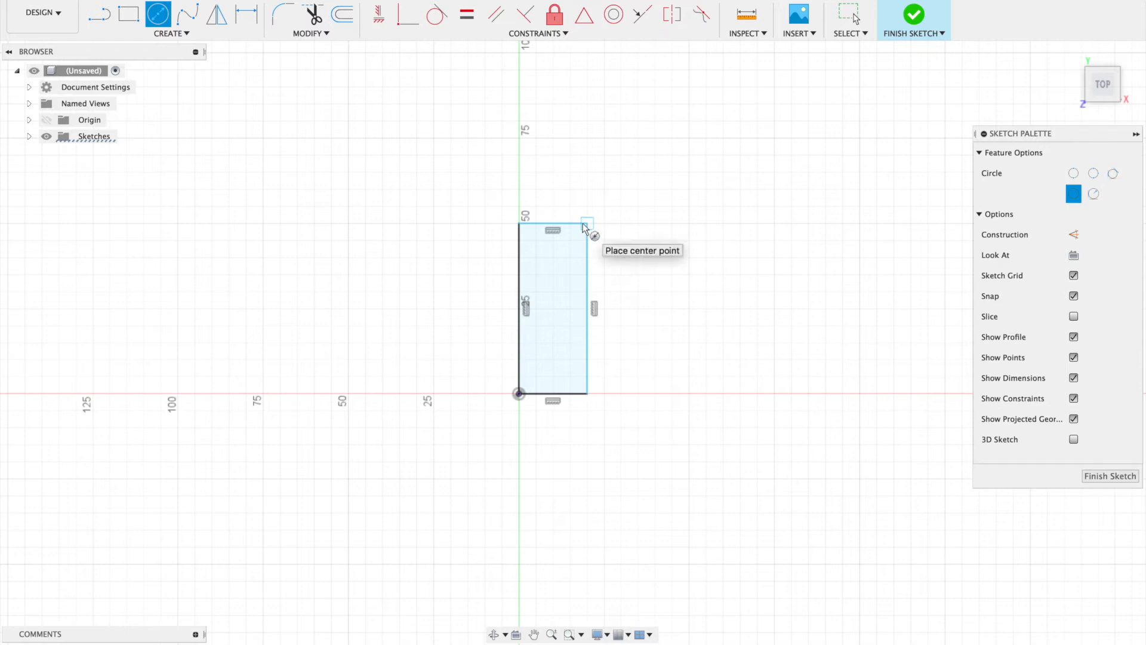
pyautogui.click(585, 223)
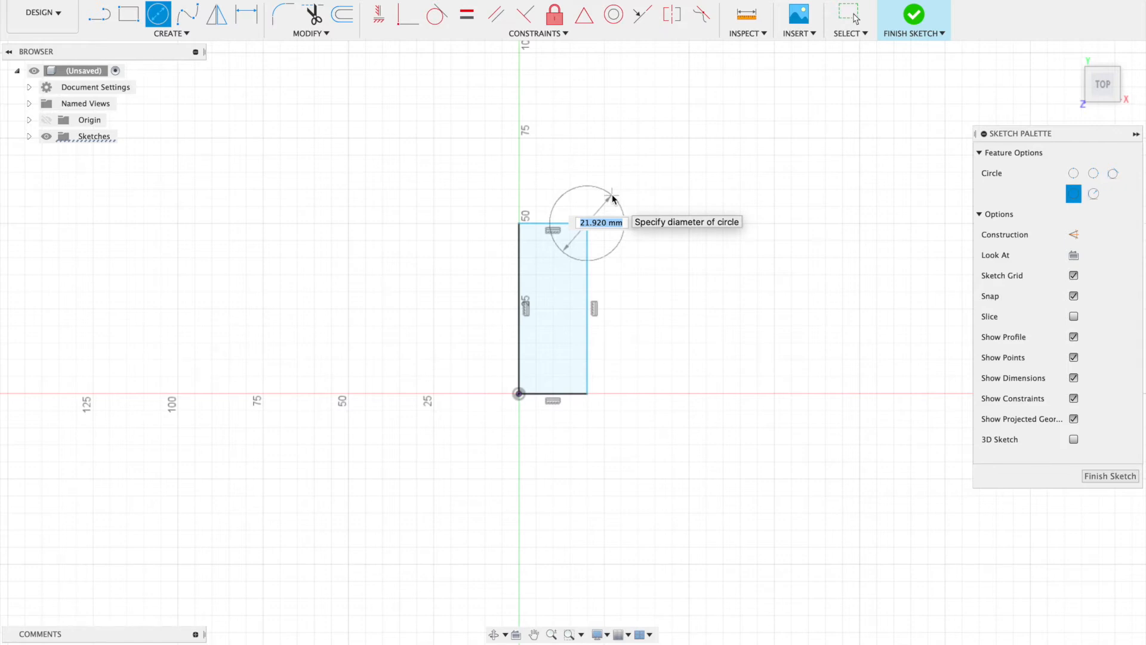
pyautogui.write('2')
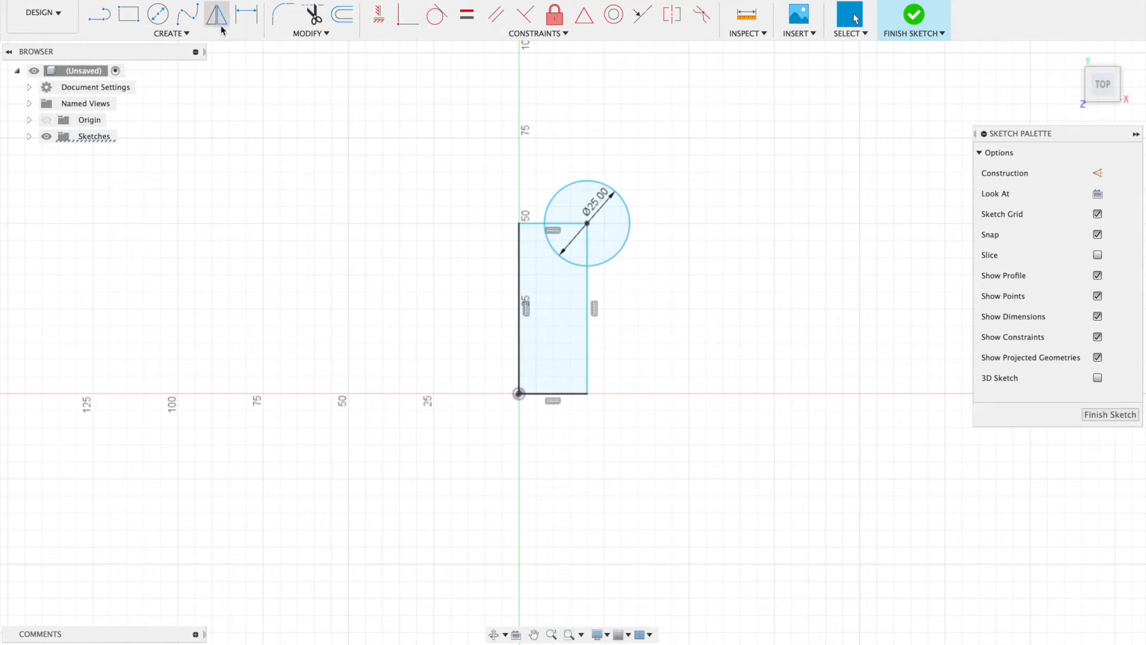
pyautogui.moveTo(246, 13)
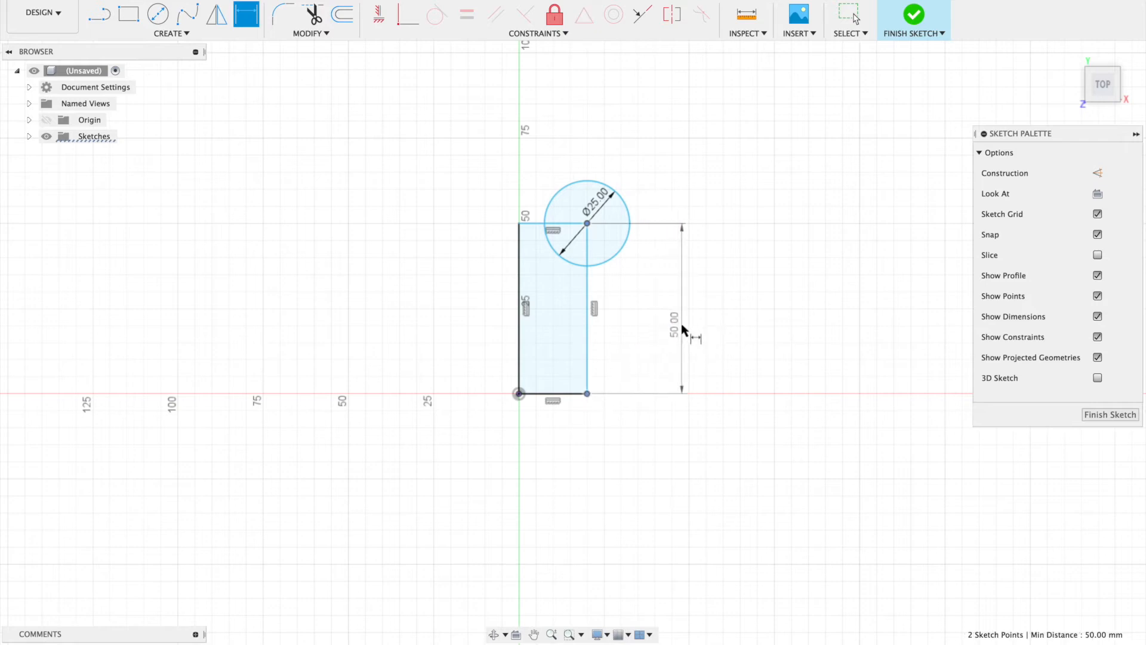
# - Place the 50 mm height dimension and start dimensioning the 25 mm width
pyautogui.click(671, 329)
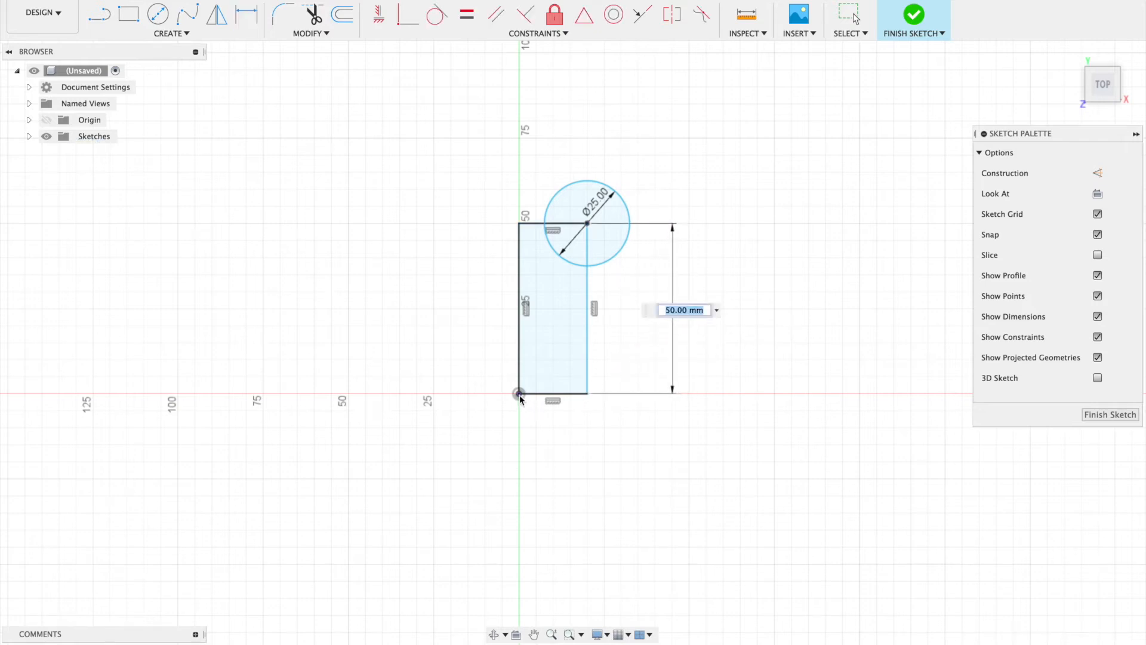
pyautogui.write('d')
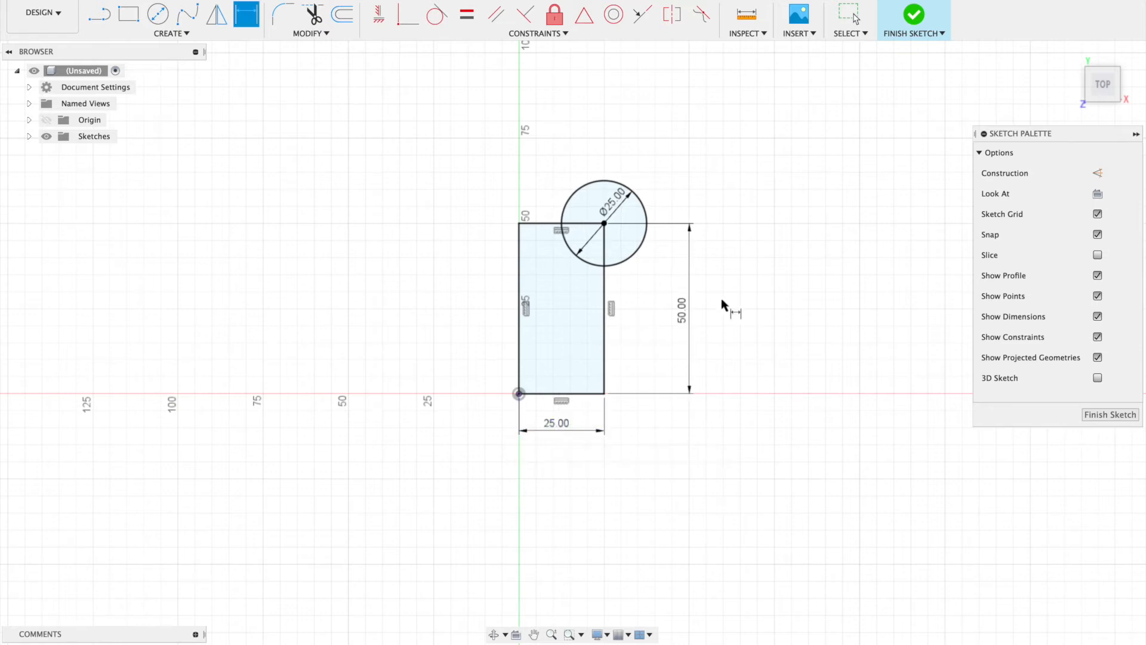
pyautogui.moveTo(781, 272)
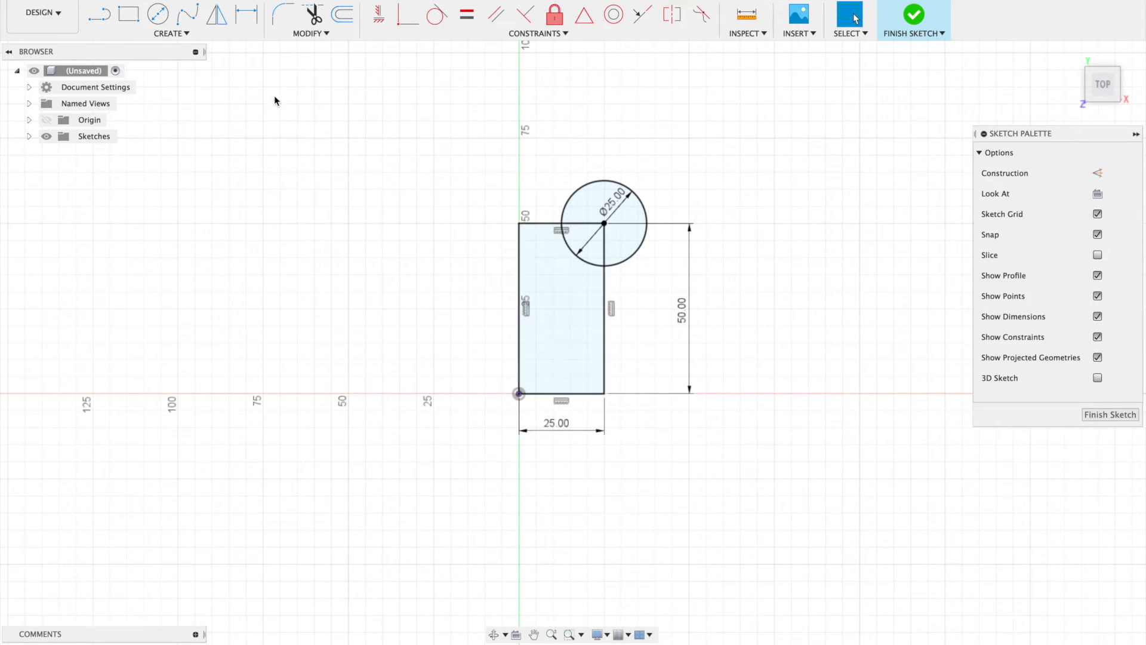
pyautogui.moveTo(322, 144)
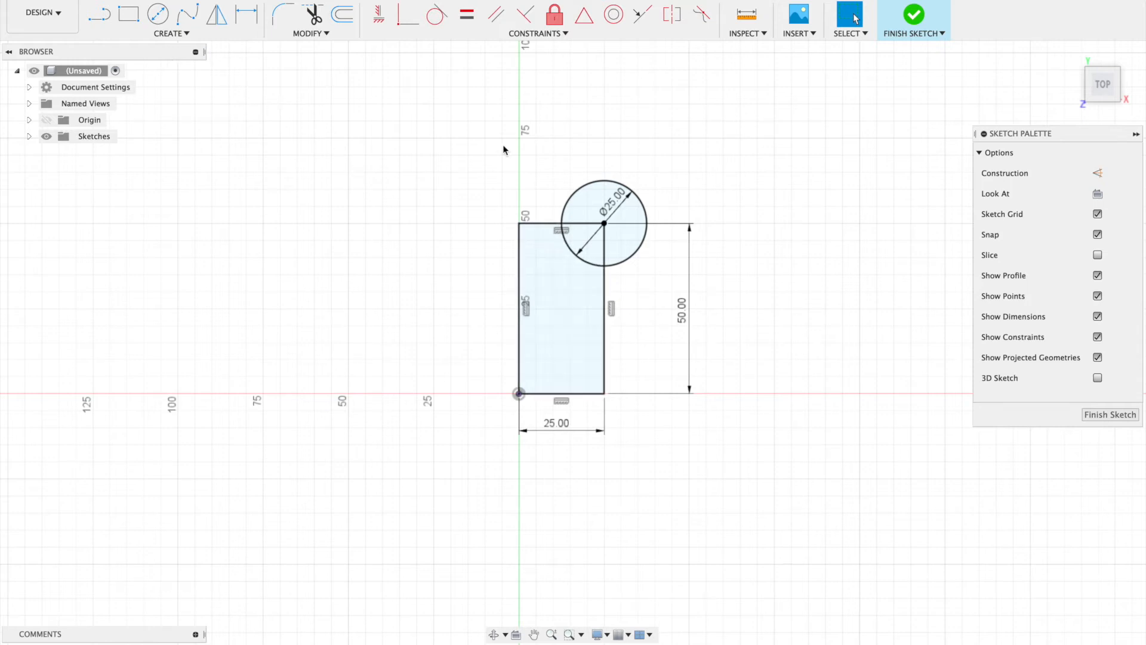
pyautogui.moveTo(403, 185)
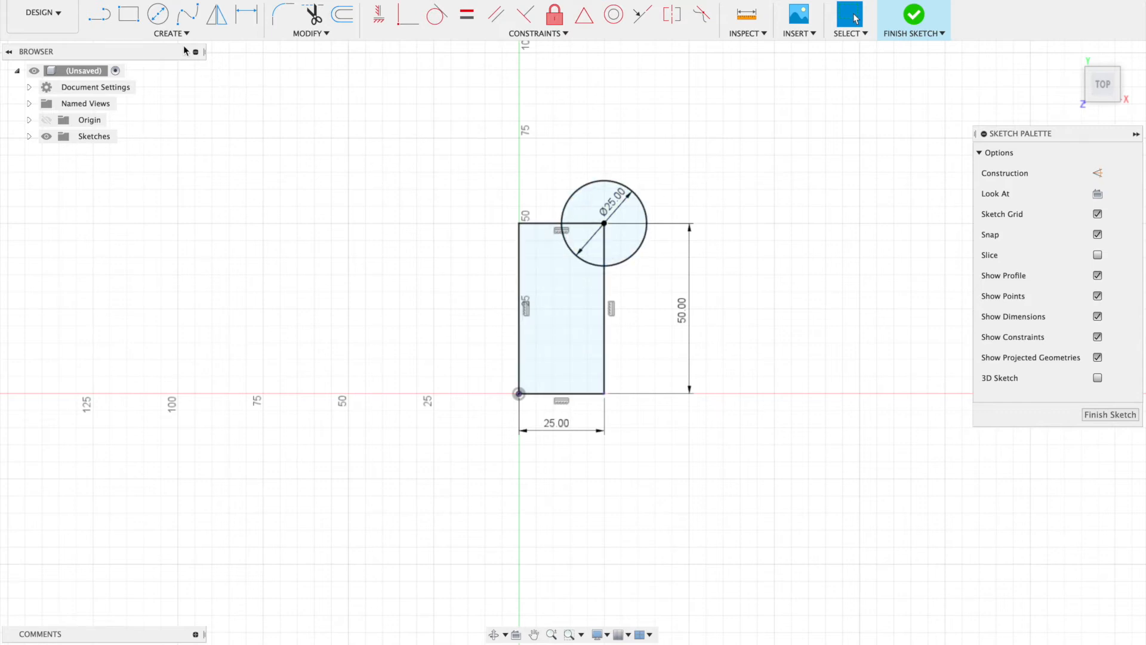
# - Draw fit-point splines around the circle and below the rectangle, ending on the centre line
pyautogui.click(171, 33)
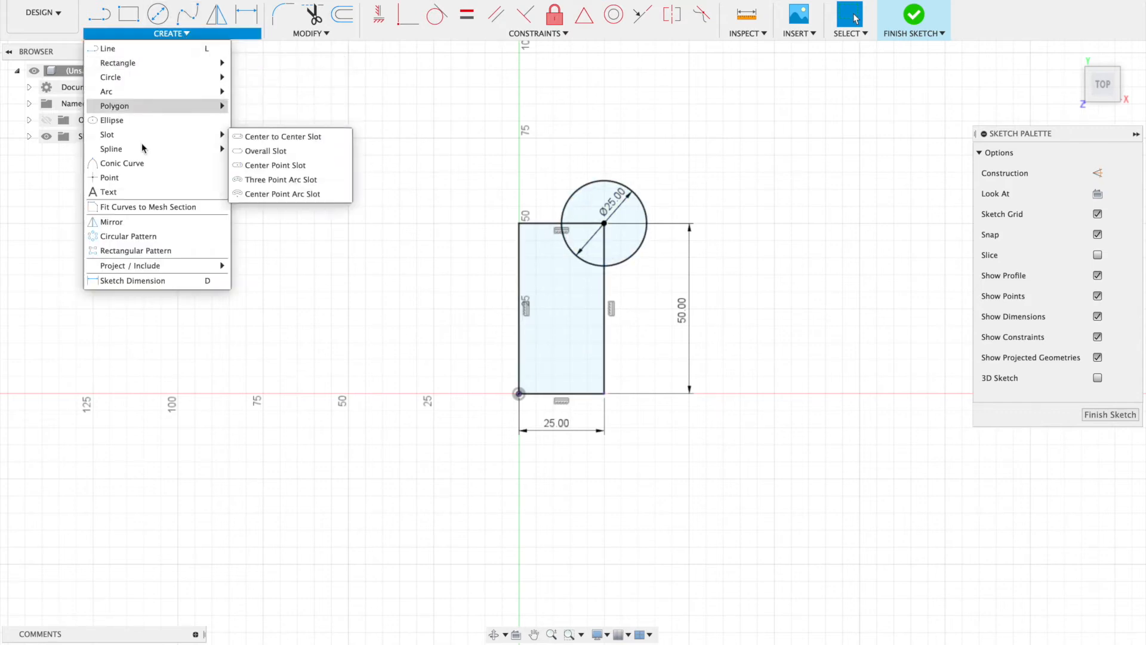
pyautogui.moveTo(110, 150)
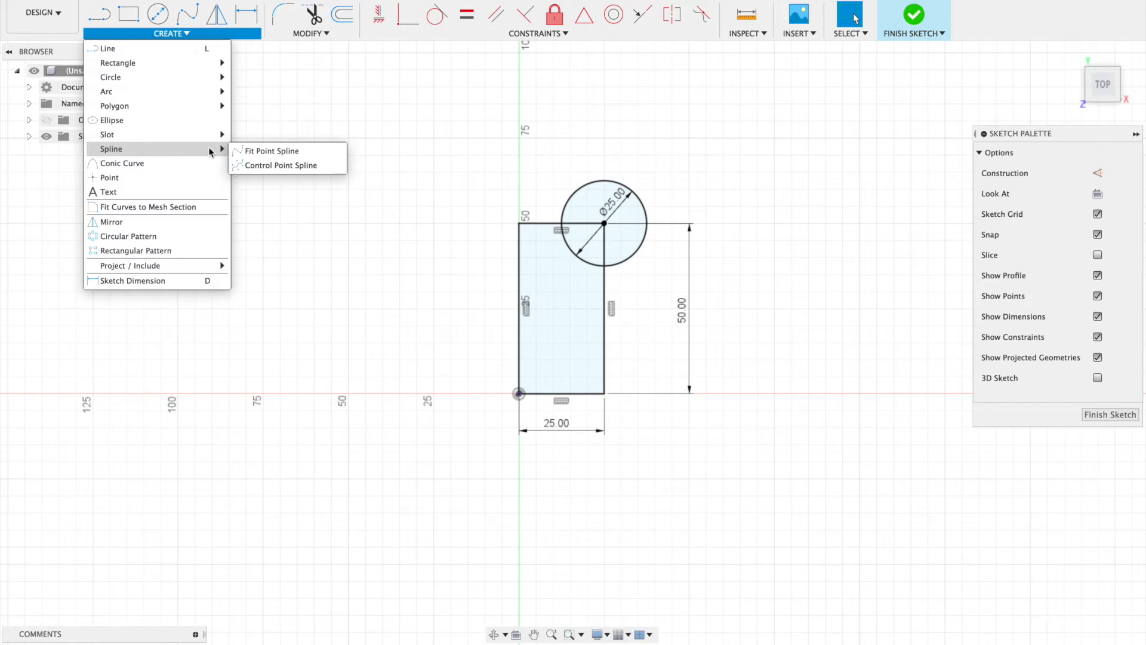
pyautogui.moveTo(270, 151)
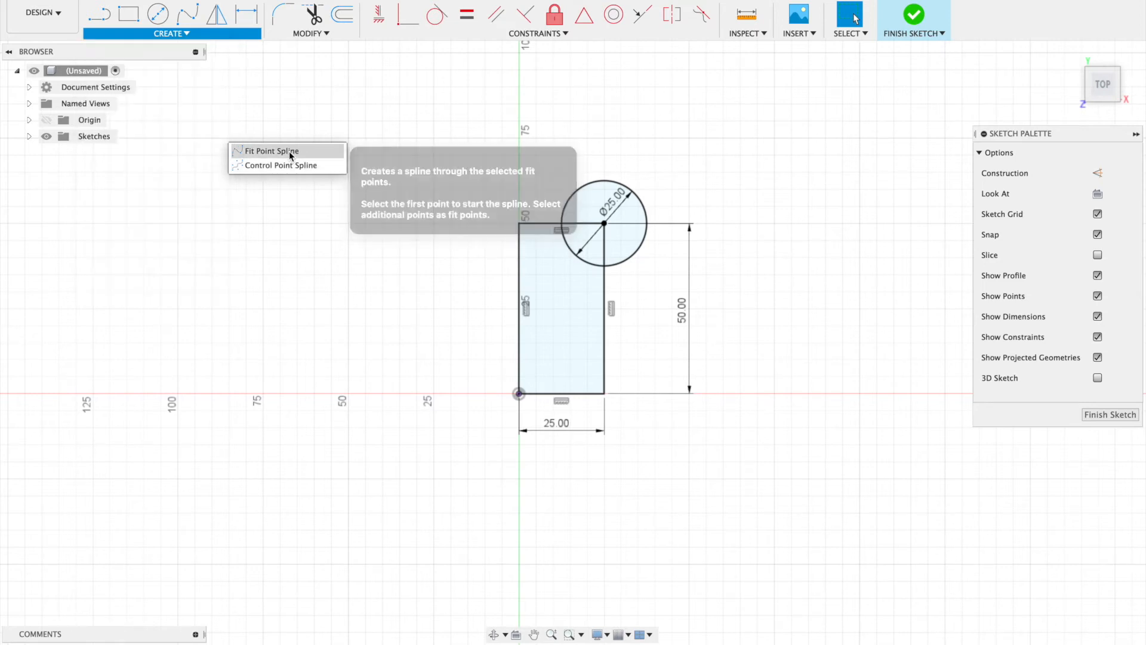
pyautogui.click(271, 151)
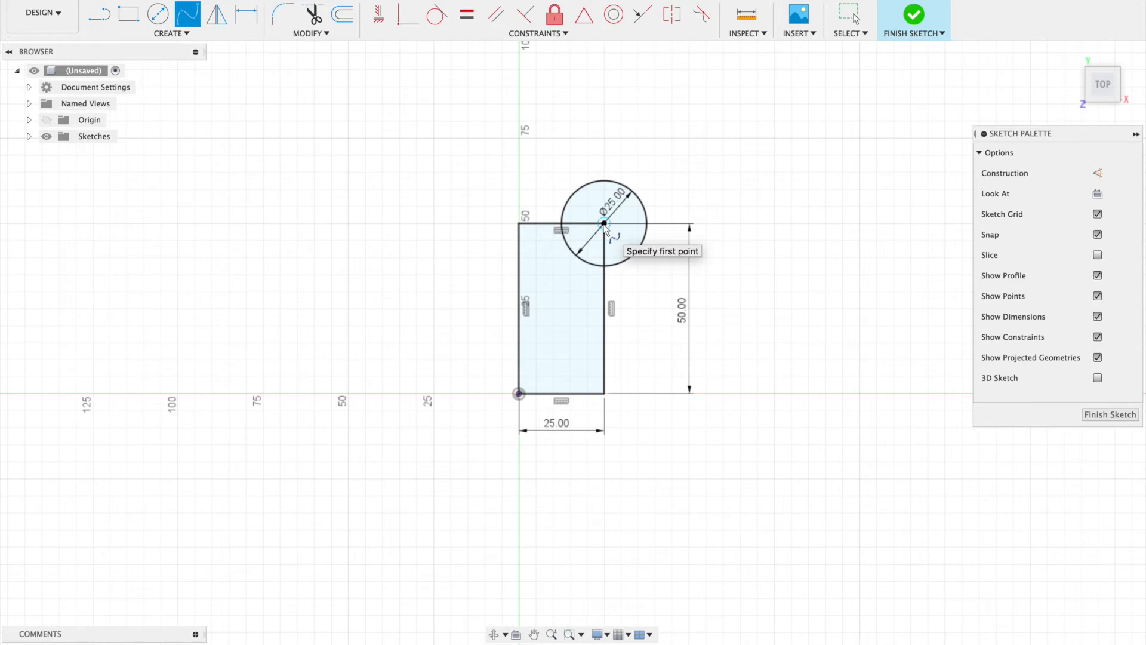
pyautogui.moveTo(580, 203)
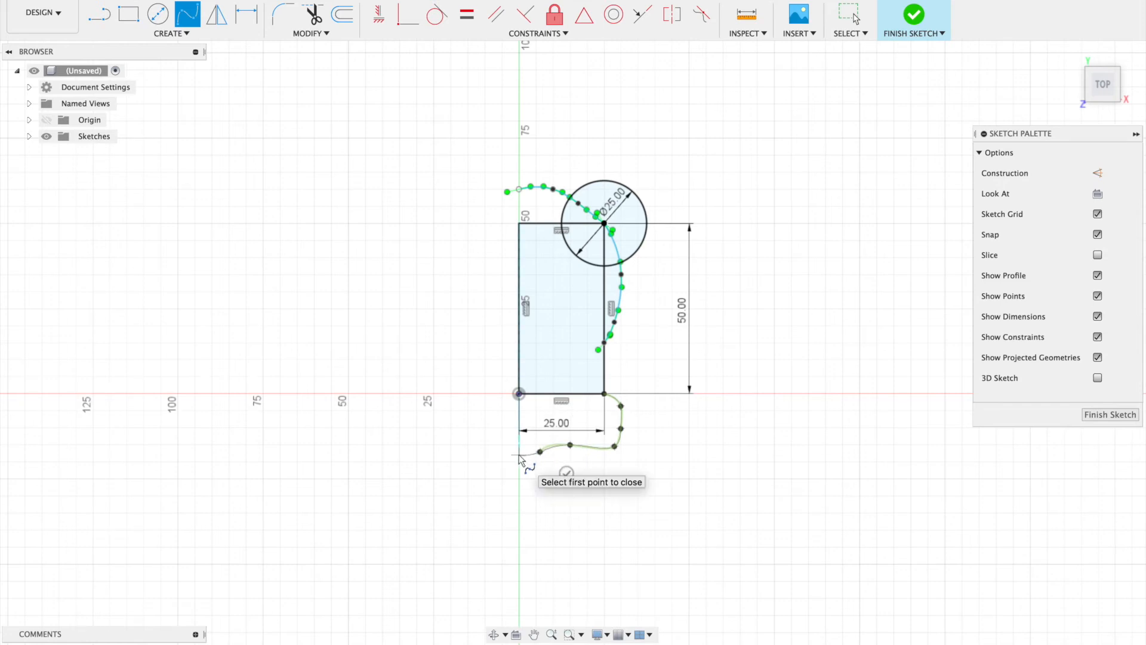
pyautogui.click(519, 424)
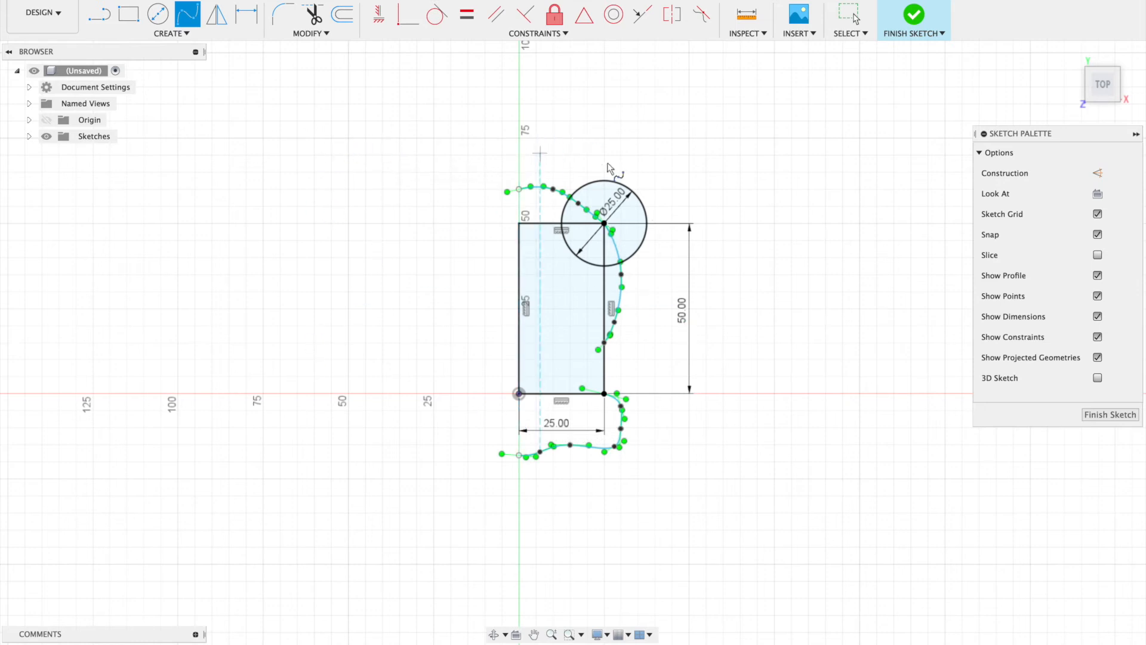
pyautogui.moveTo(534, 193)
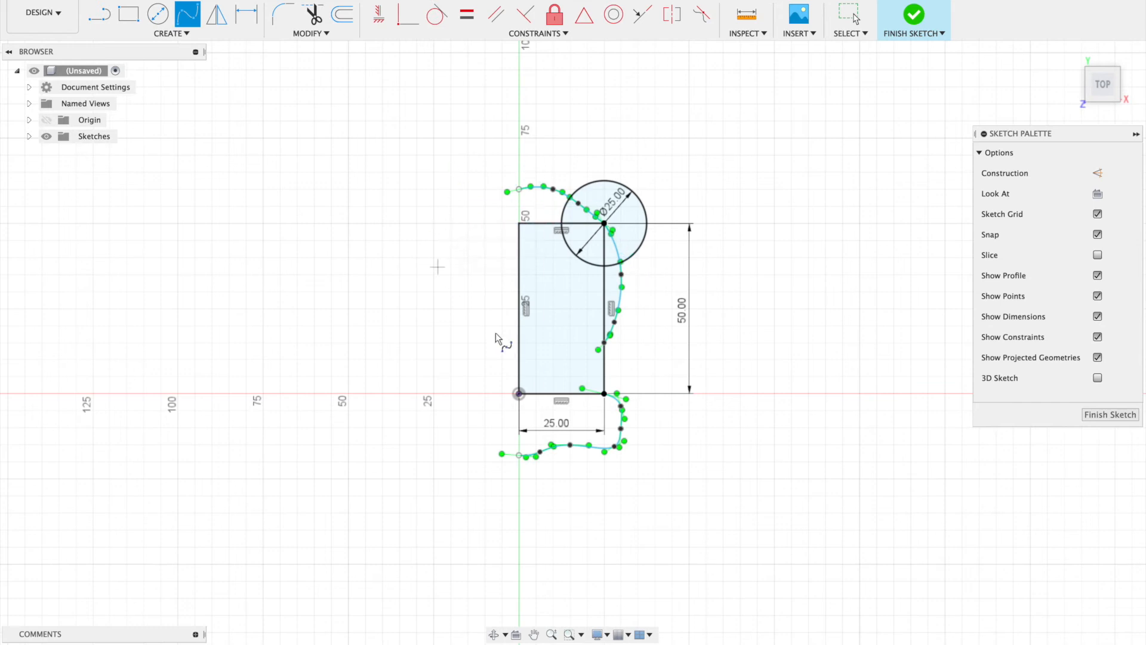
pyautogui.moveTo(636, 435)
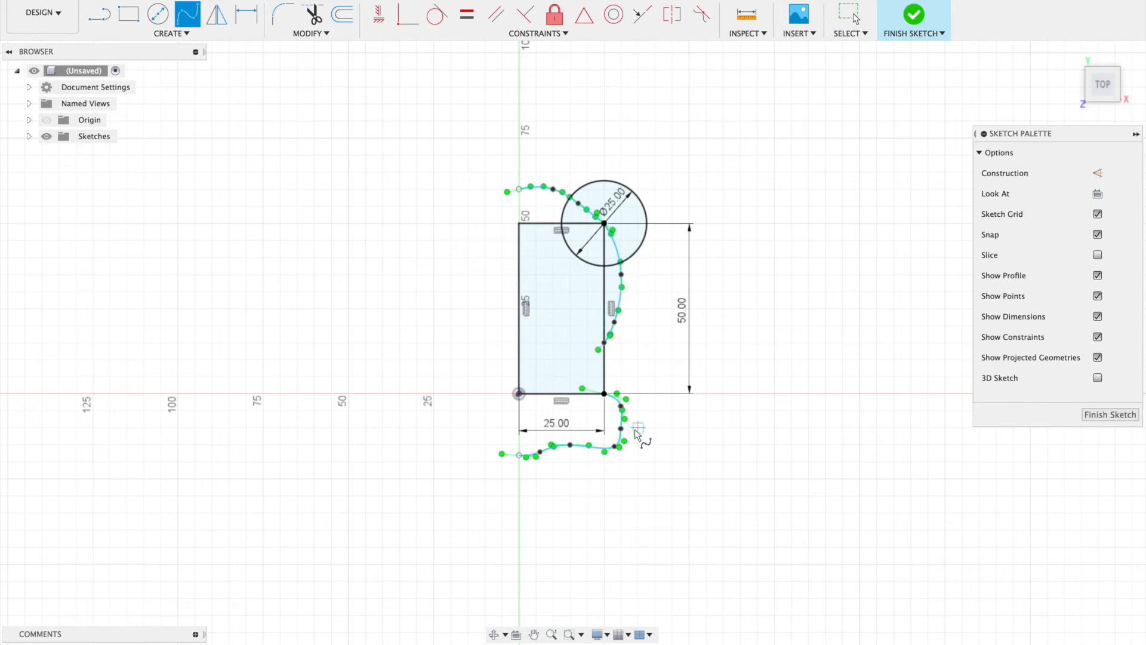
pyautogui.moveTo(216, 13)
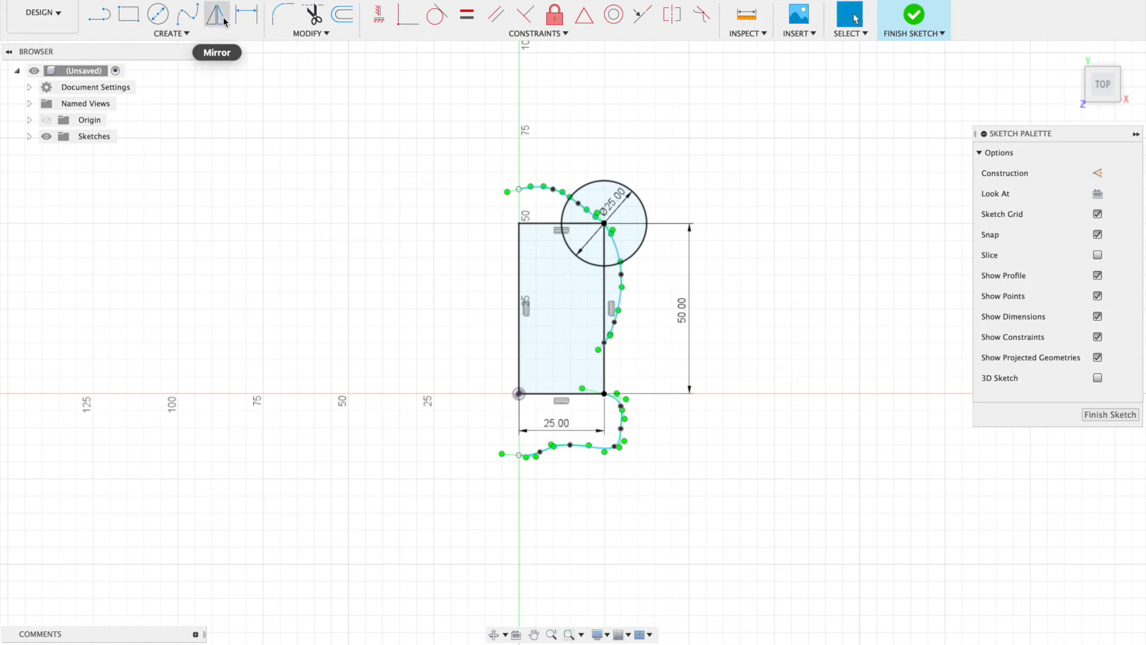
pyautogui.click(171, 32)
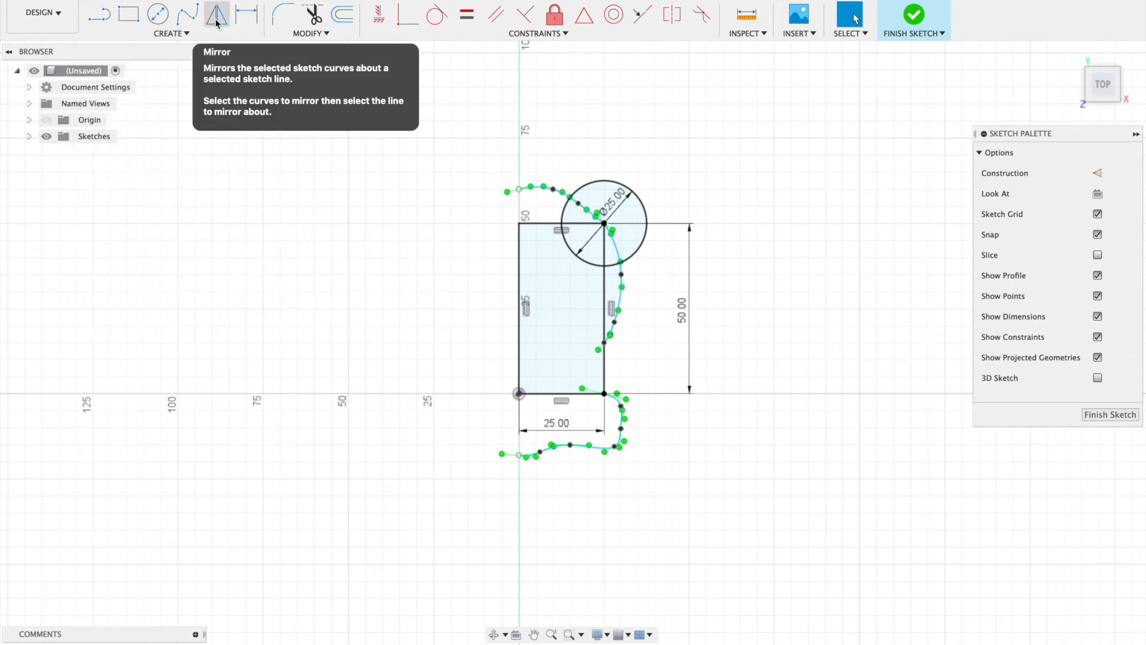
pyautogui.click(218, 13)
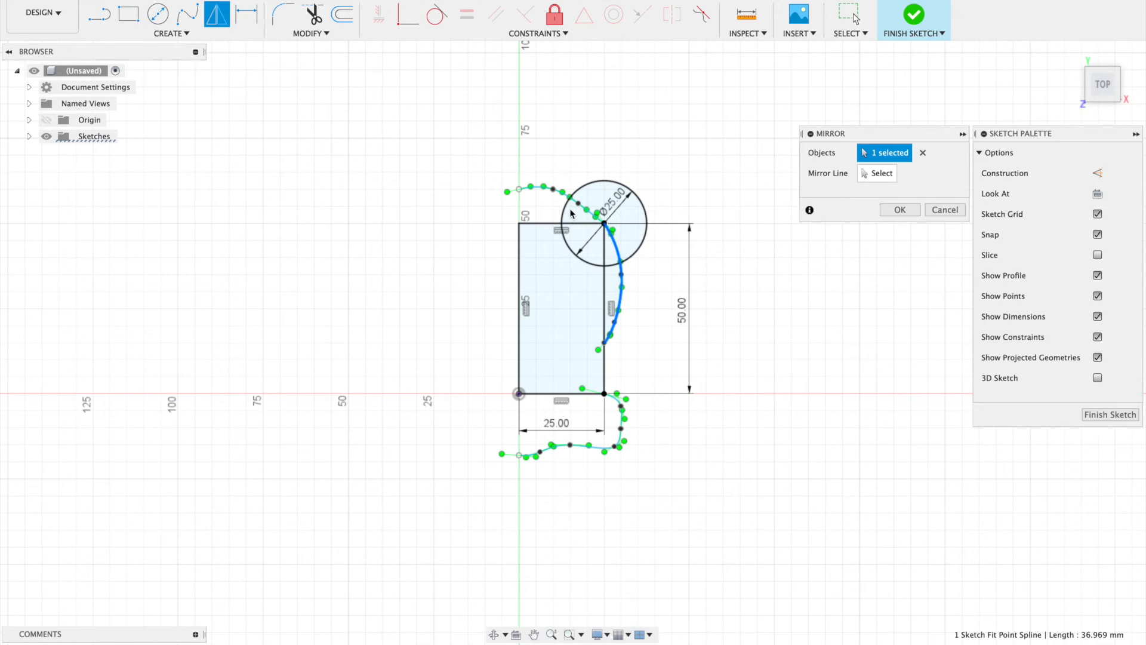
pyautogui.click(556, 192)
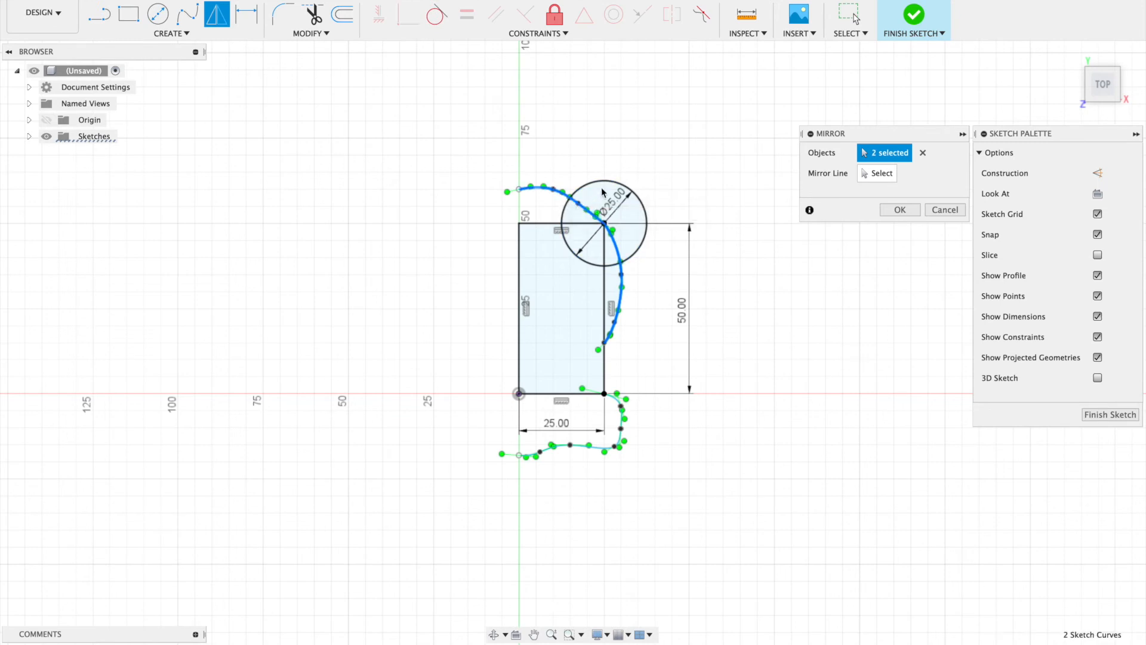
pyautogui.click(608, 307)
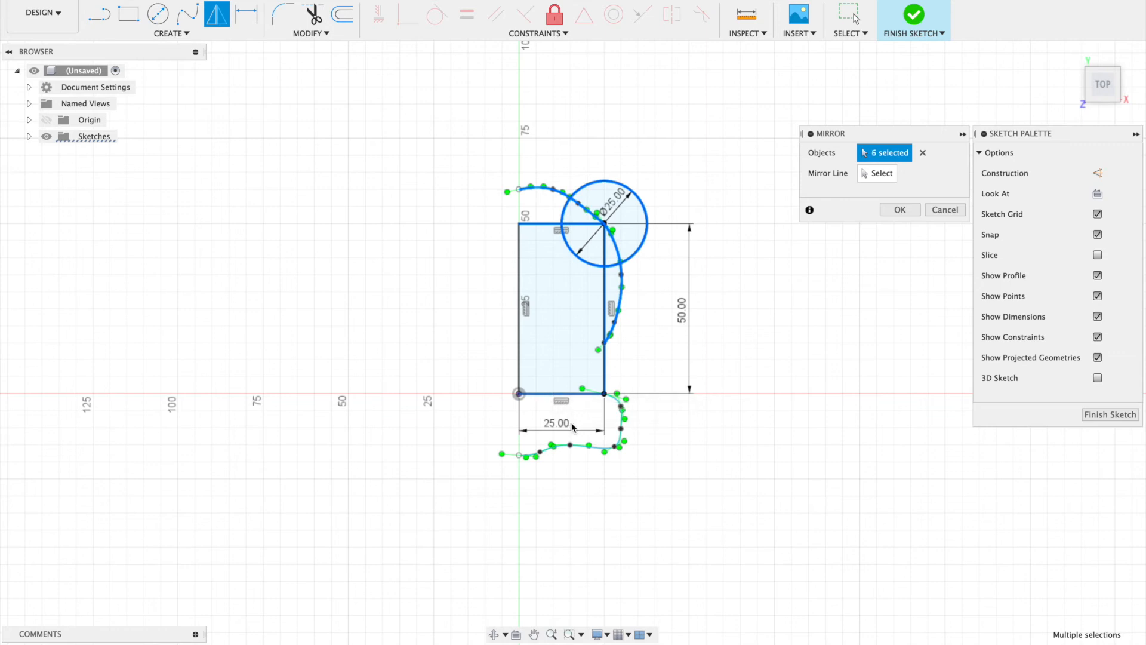
pyautogui.click(603, 393)
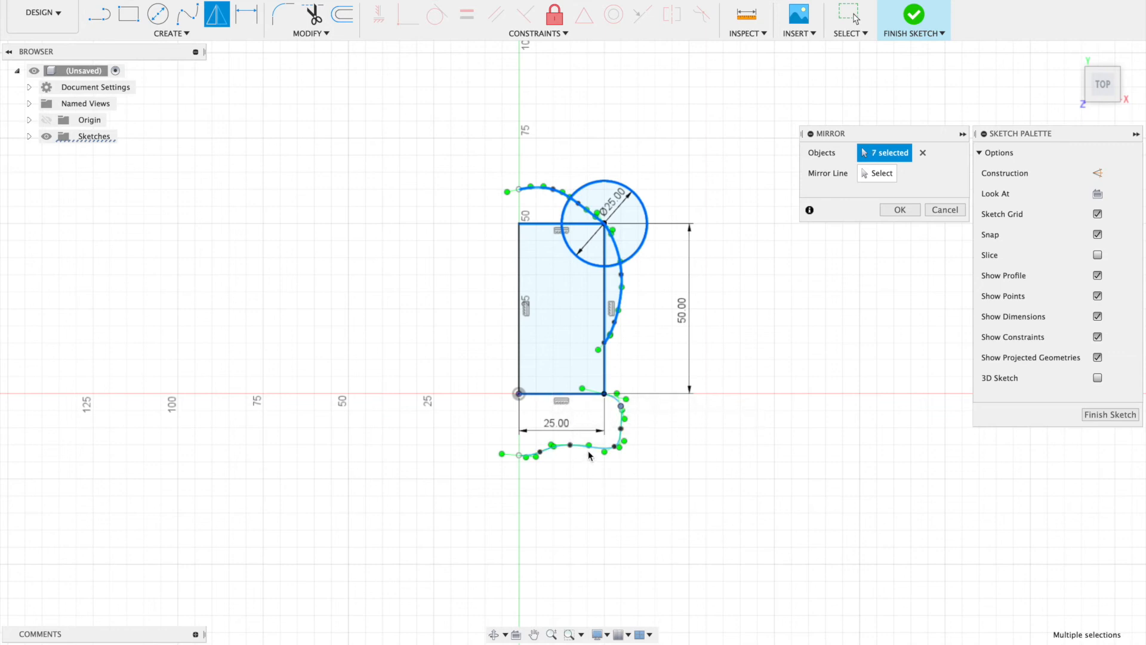
pyautogui.click(573, 446)
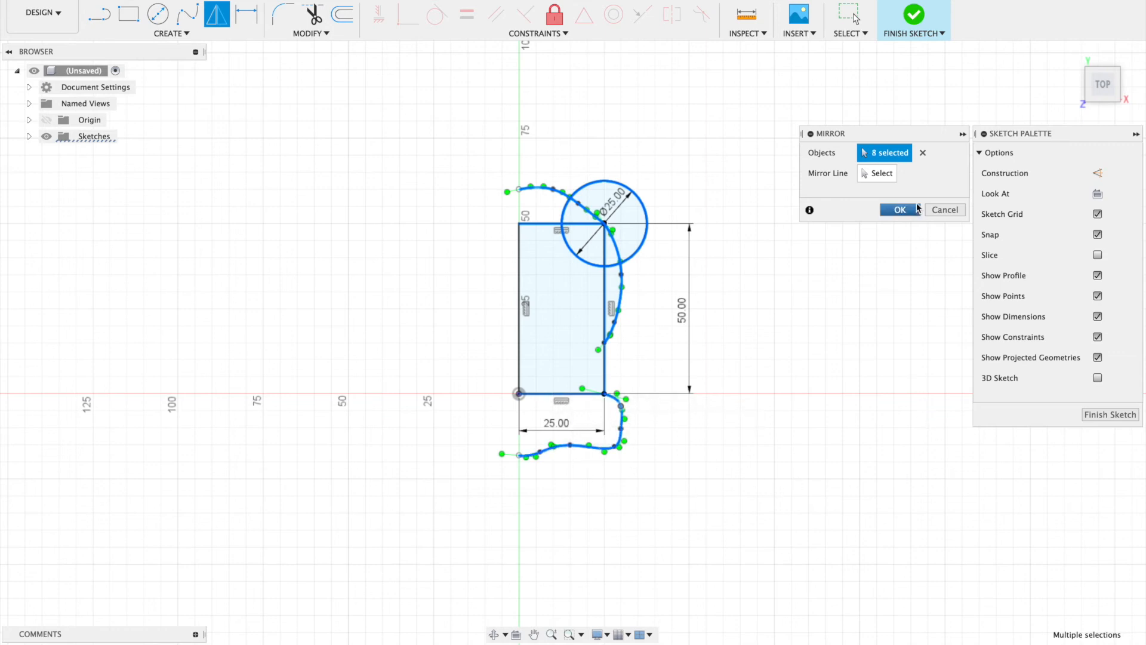
pyautogui.moveTo(532, 253)
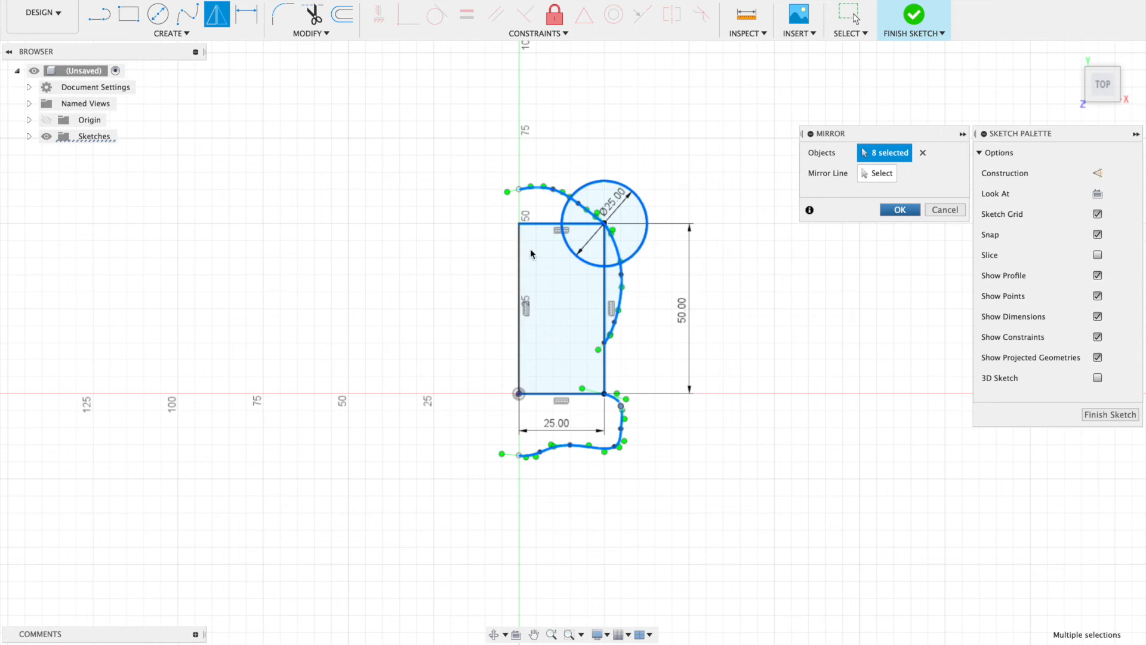
pyautogui.moveTo(557, 277)
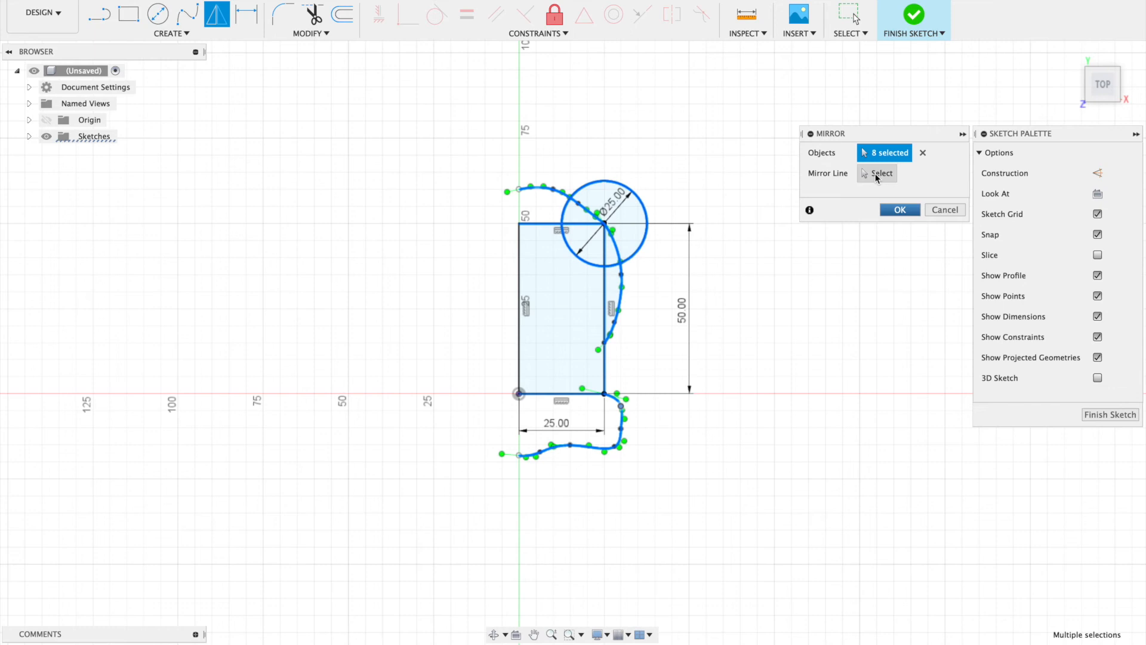
pyautogui.click(882, 173)
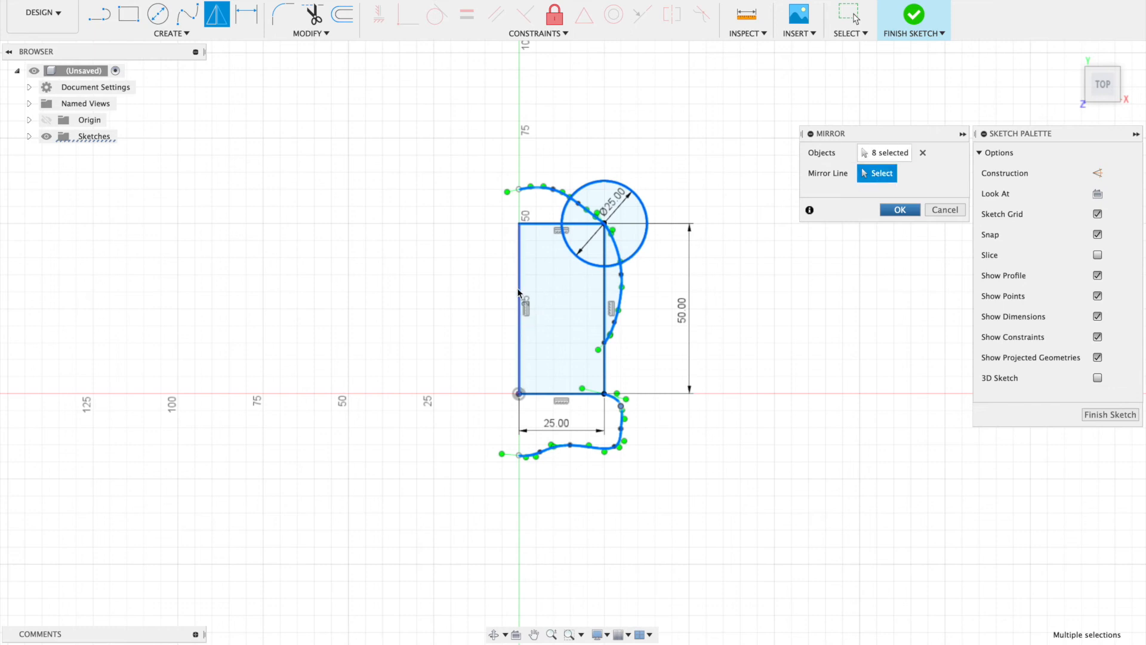
pyautogui.click(518, 300)
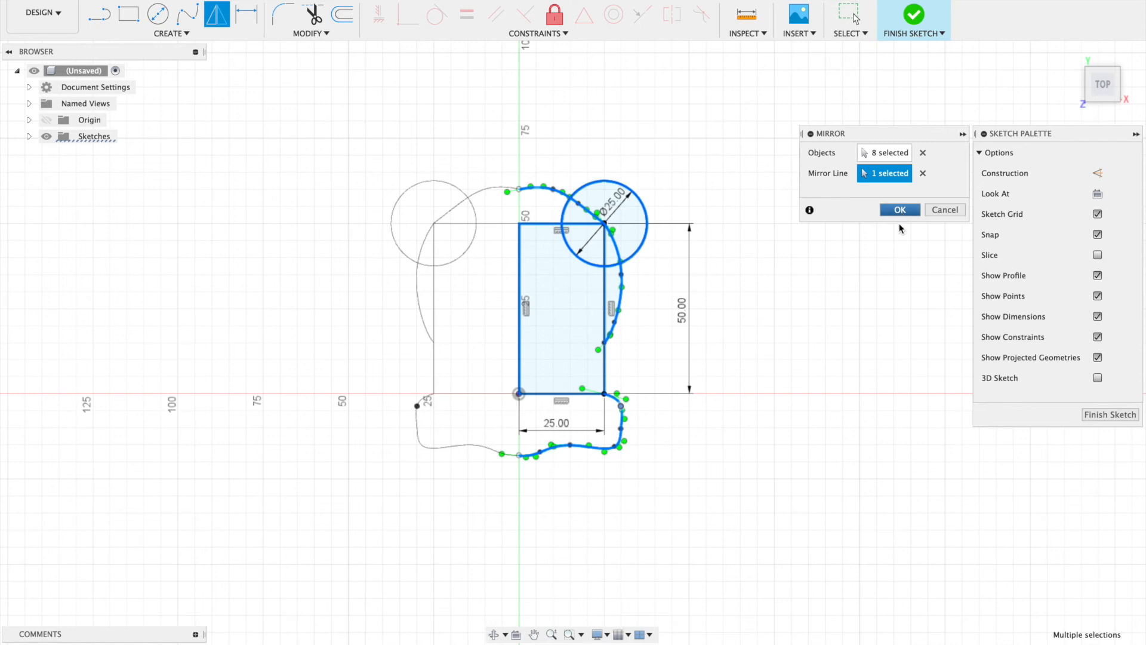
pyautogui.click(899, 210)
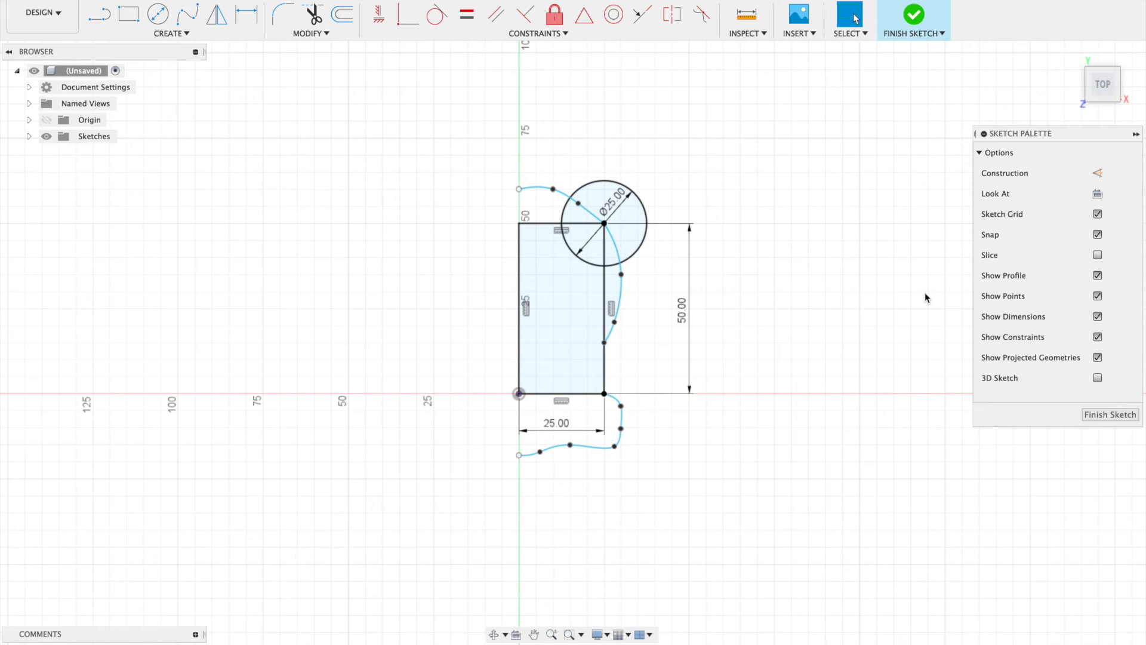
pyautogui.moveTo(98, 14)
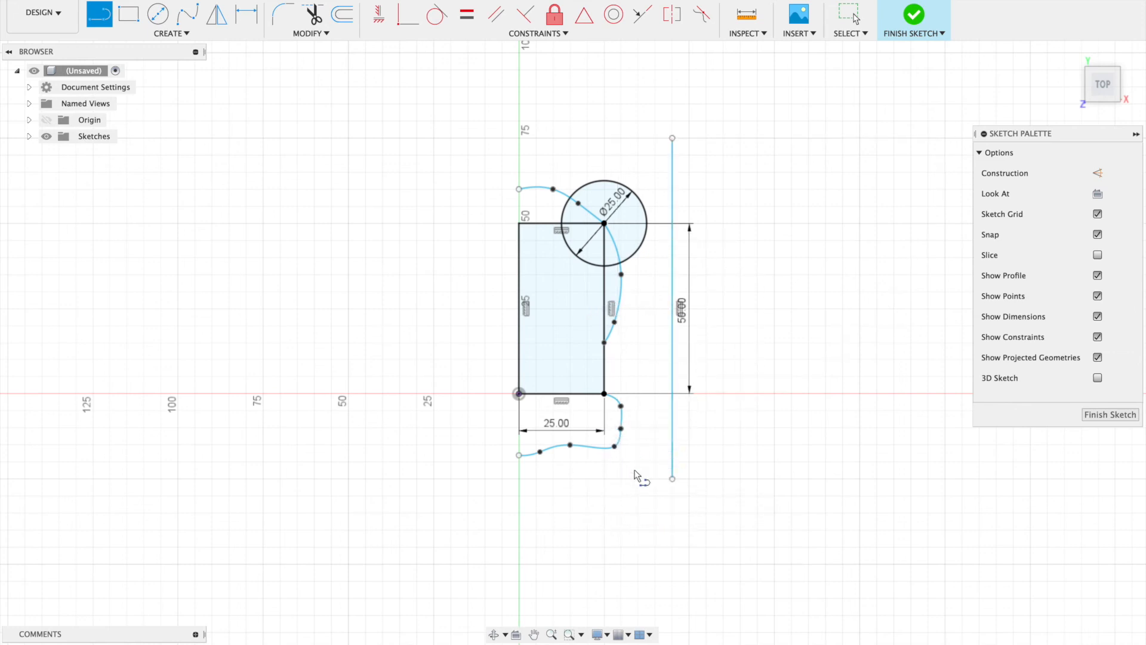
pyautogui.moveTo(252, 65)
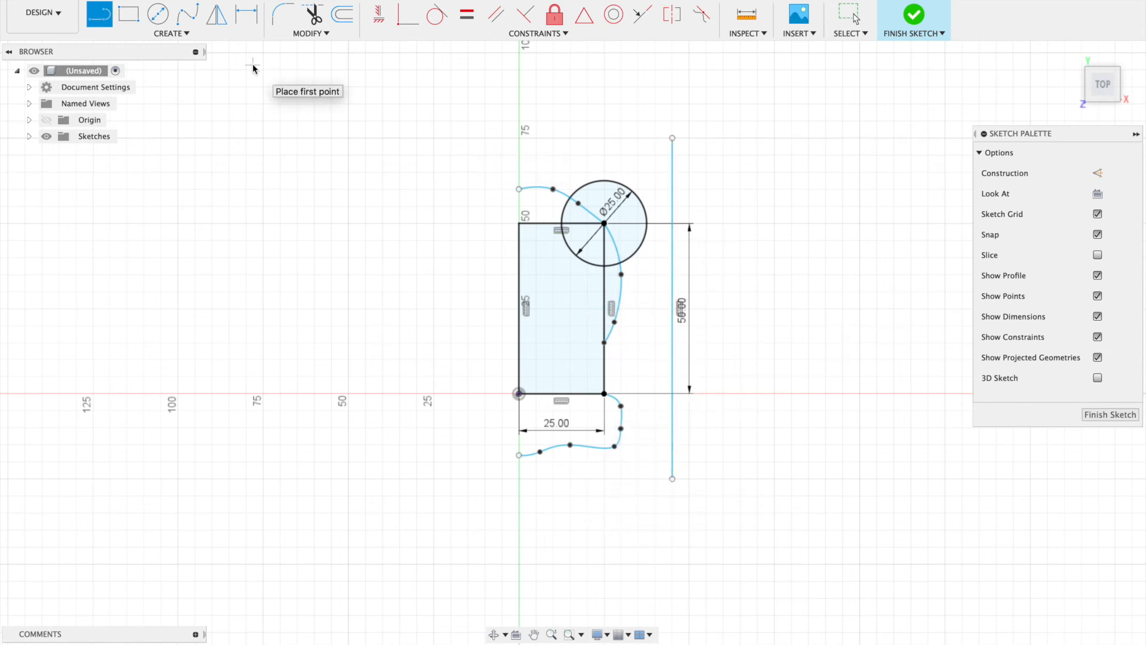
pyautogui.moveTo(285, 53)
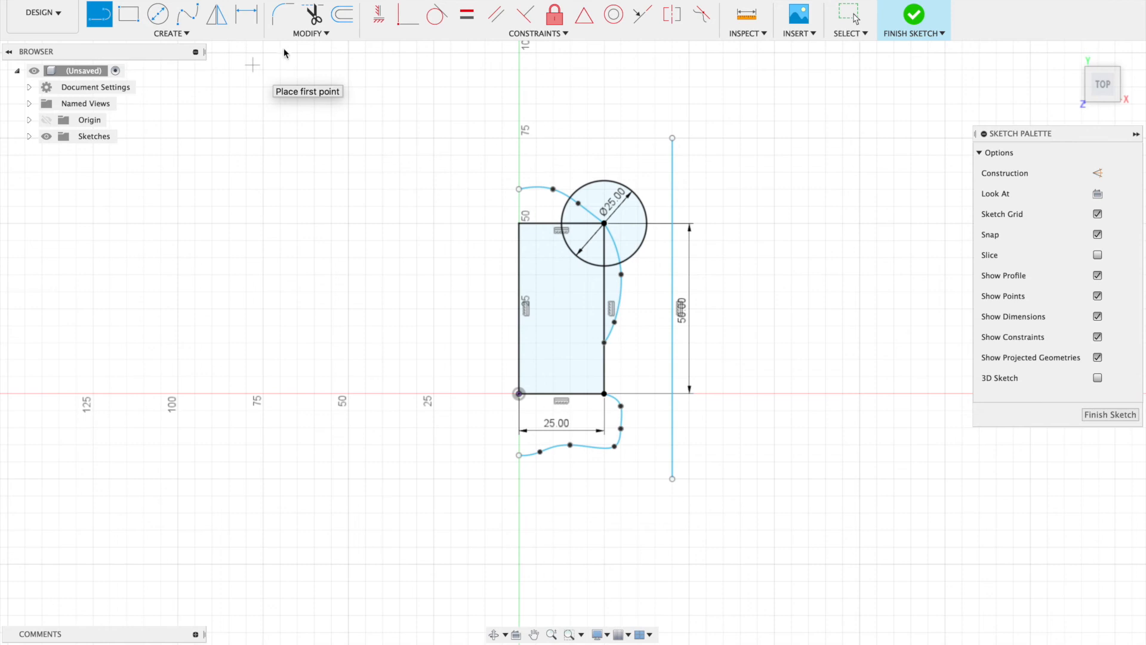
# - Start the Mirror command for all sketch geometry across the new vertical line
pyautogui.click(218, 14)
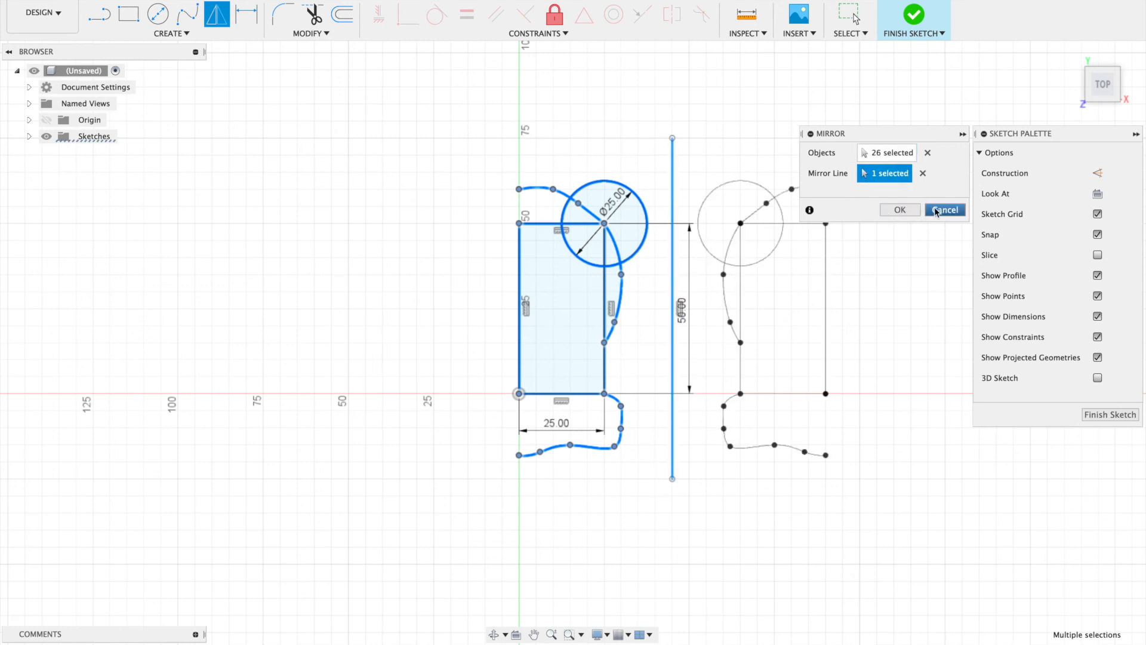
# - Cancel the Mirror dialog so the stray vertical line can be removed
pyautogui.click(899, 210)
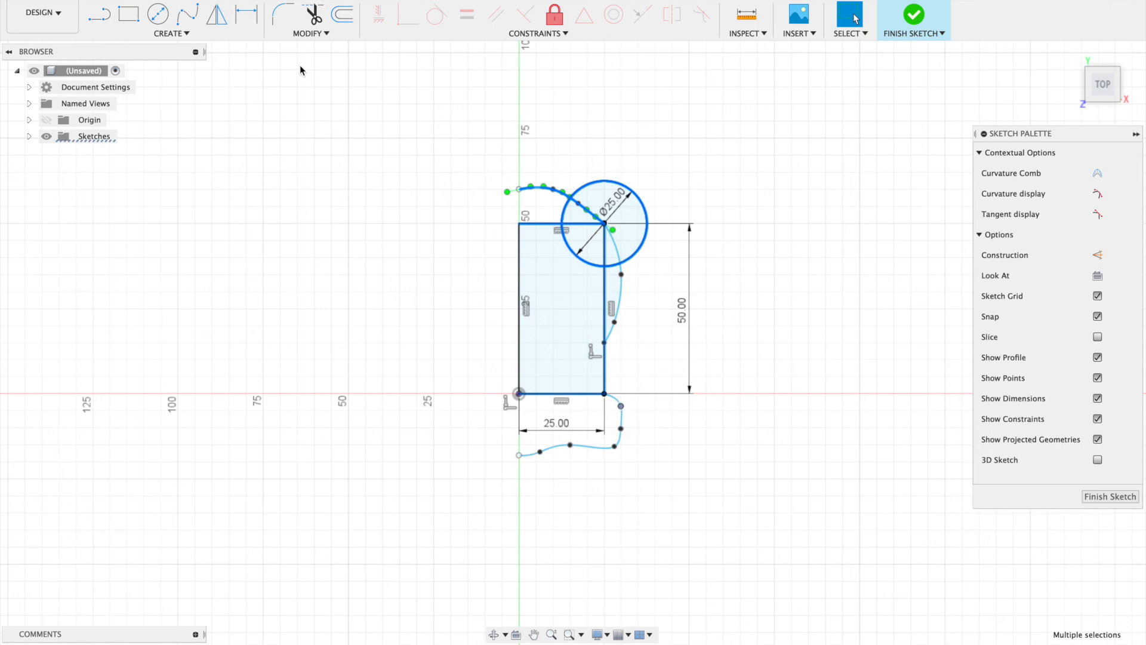
# - Mirror the rectangle, circle and both splines about the vertical centre line
pyautogui.click(216, 14)
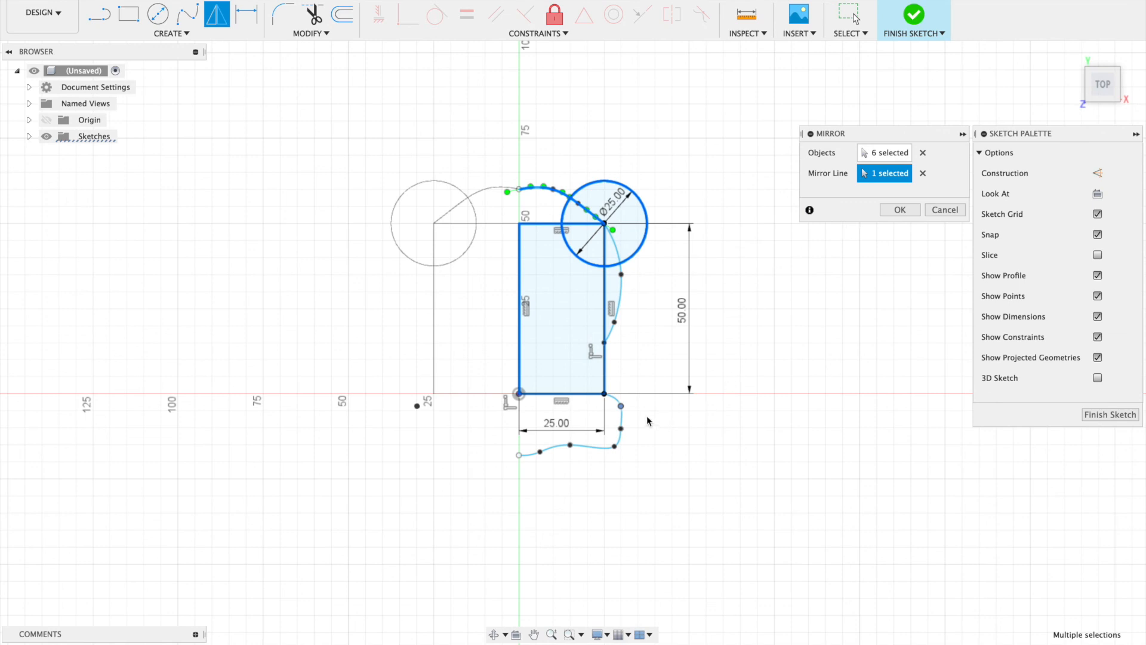
pyautogui.moveTo(596, 449)
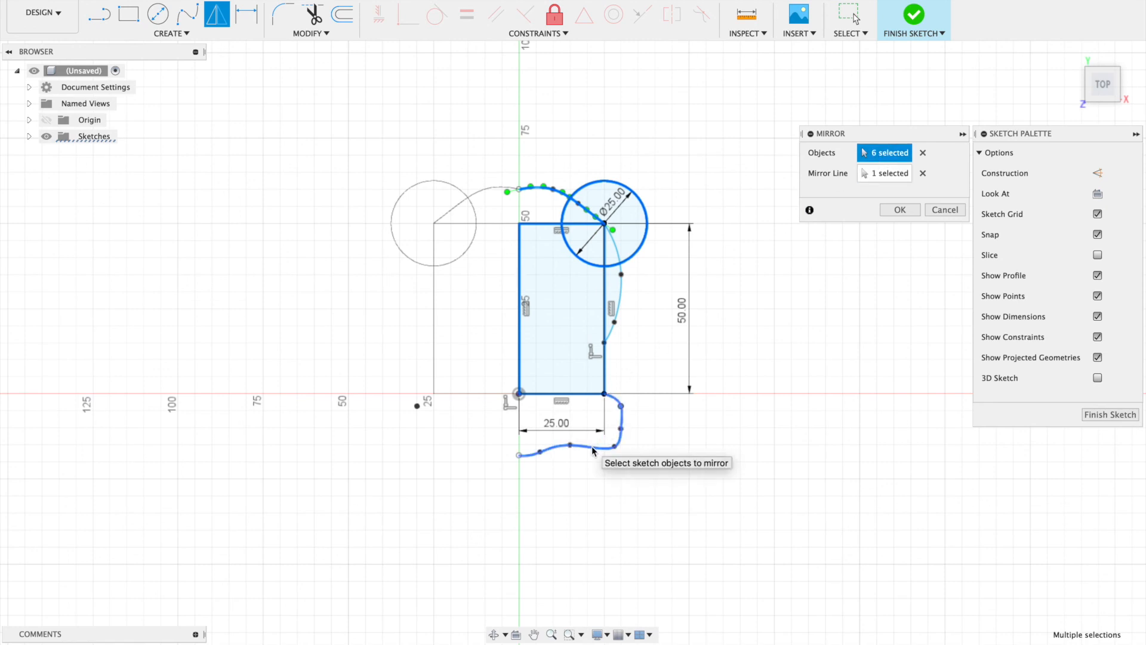
pyautogui.click(607, 399)
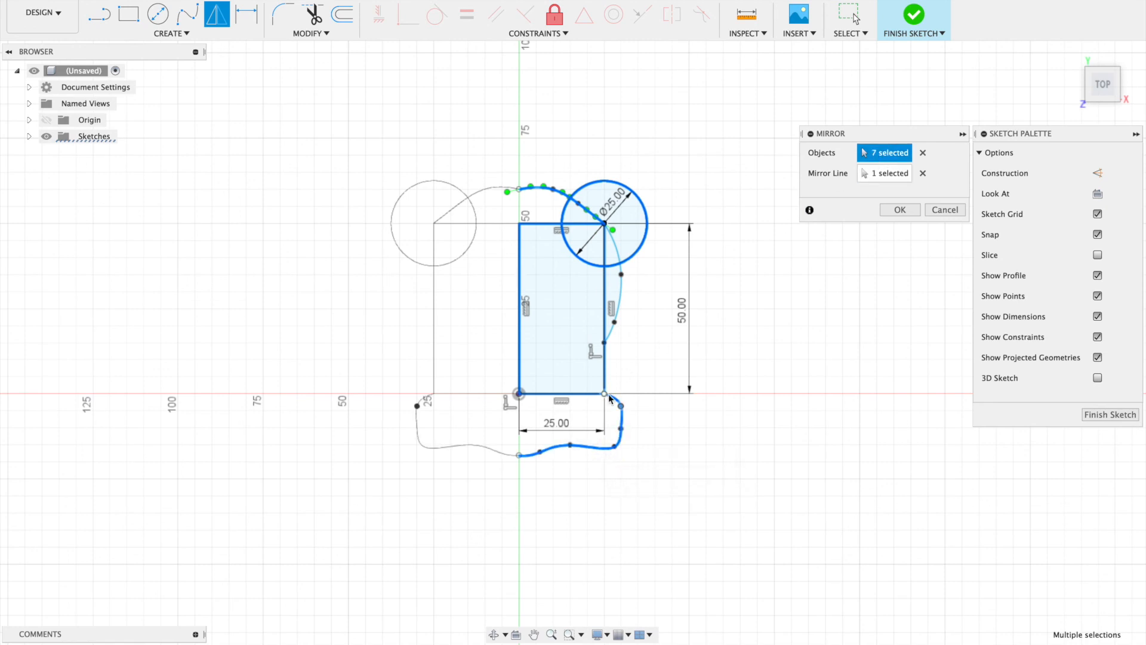
pyautogui.click(616, 292)
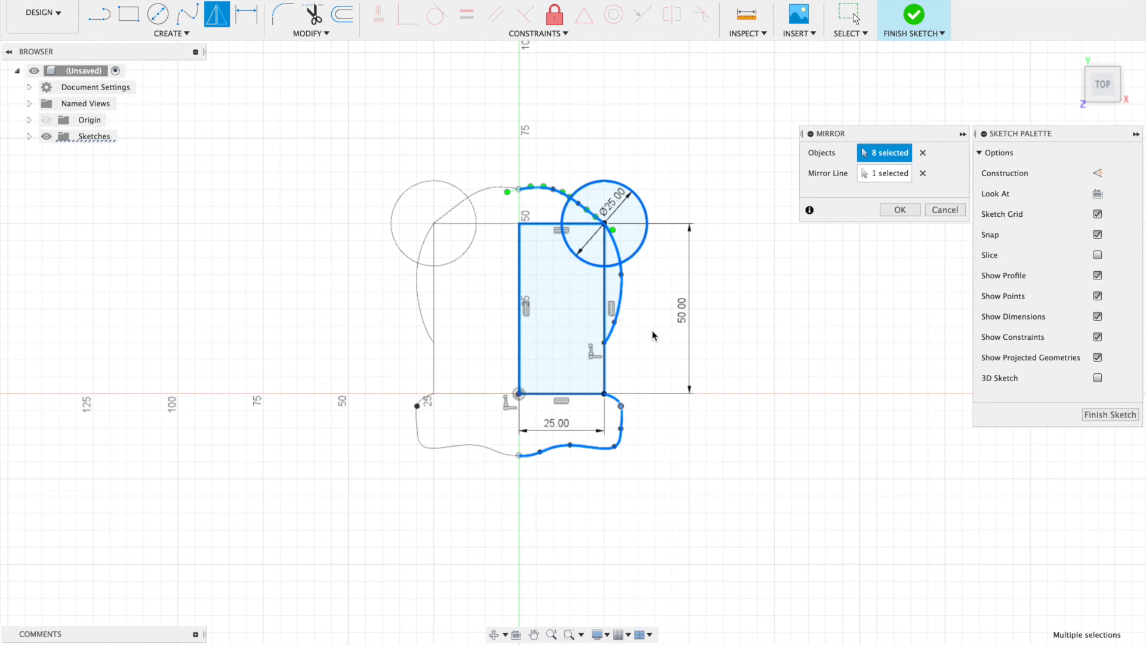
pyautogui.moveTo(900, 209)
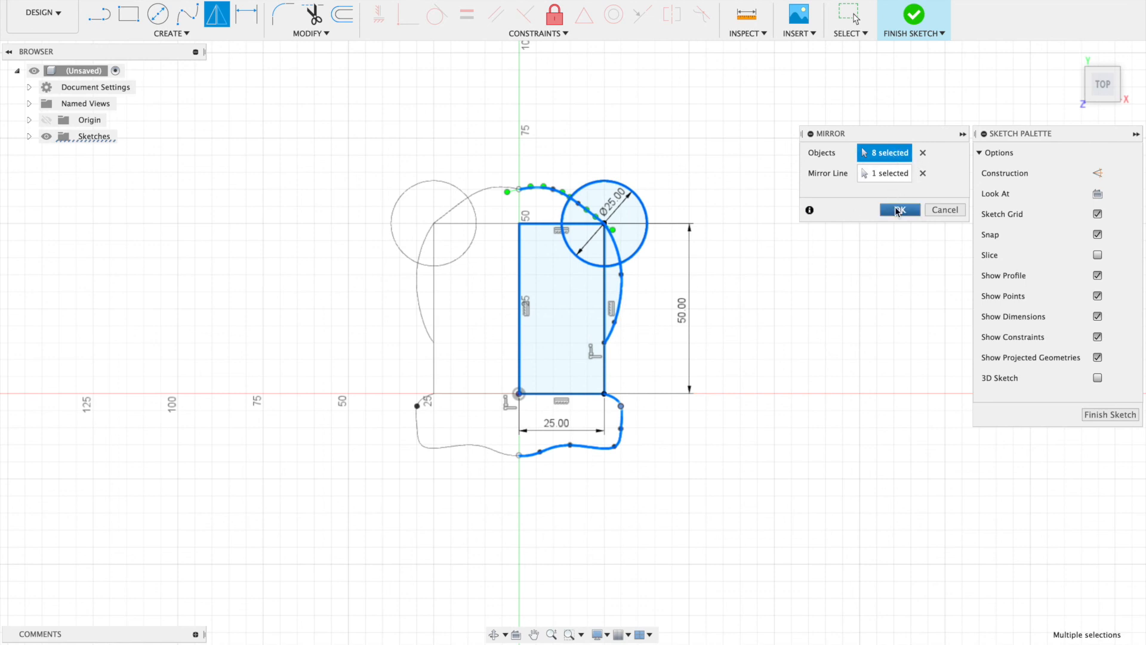
pyautogui.click(899, 209)
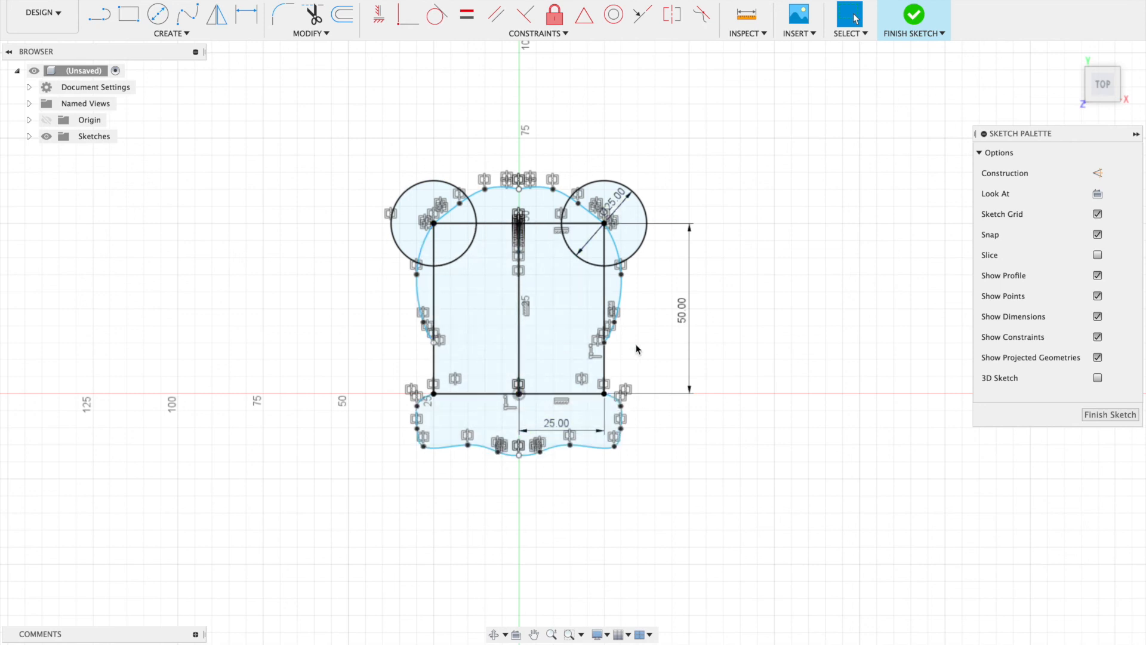
pyautogui.moveTo(717, 340)
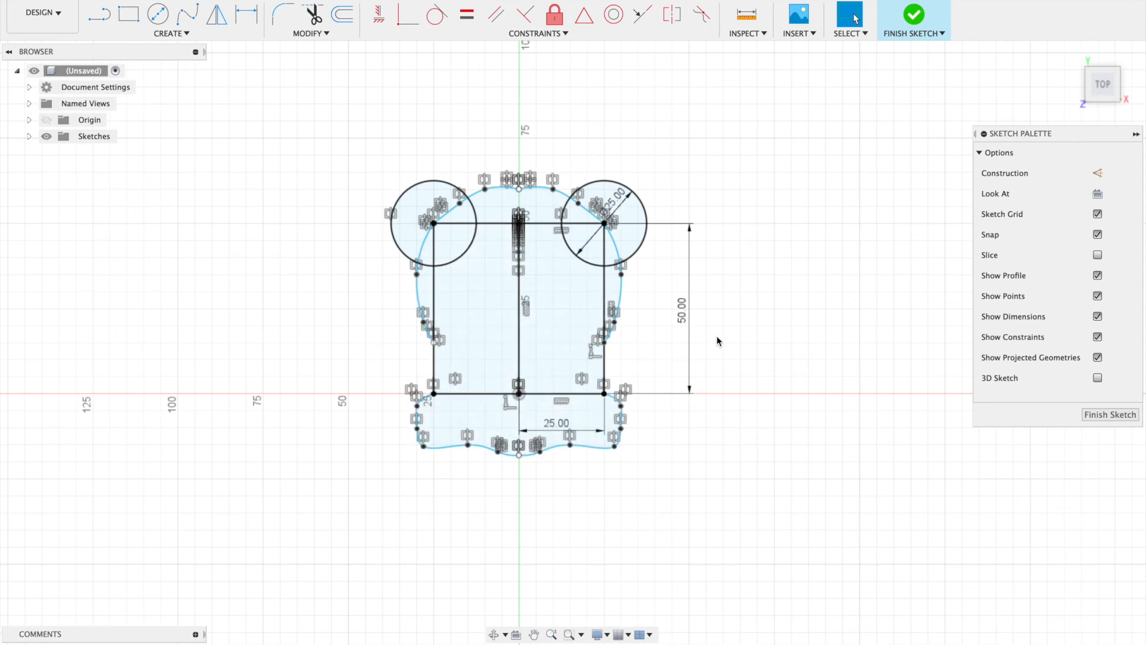